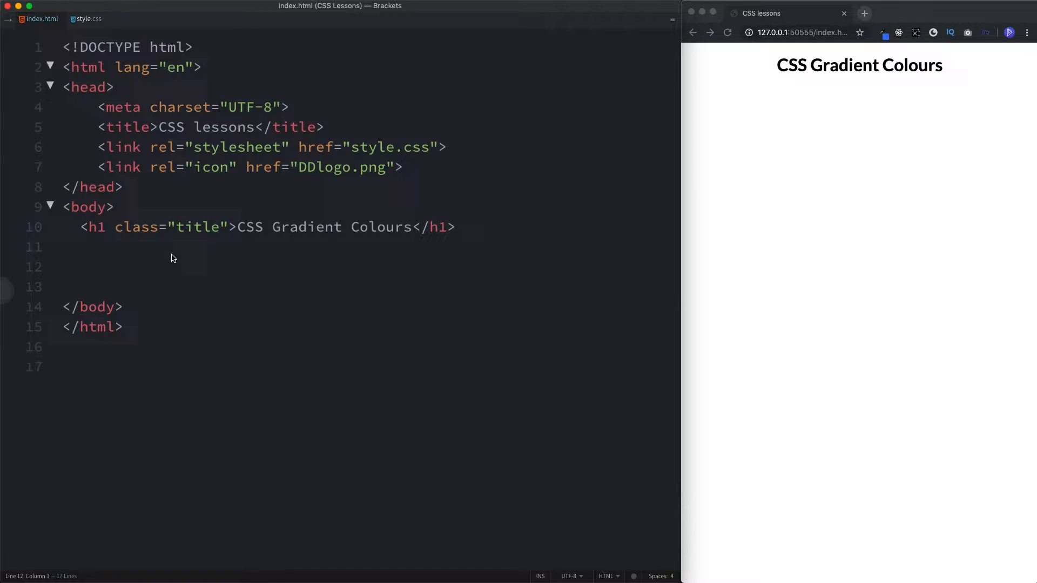
# Add the div element and begin a background-image property on the div rule
pyautogui.write('div {')
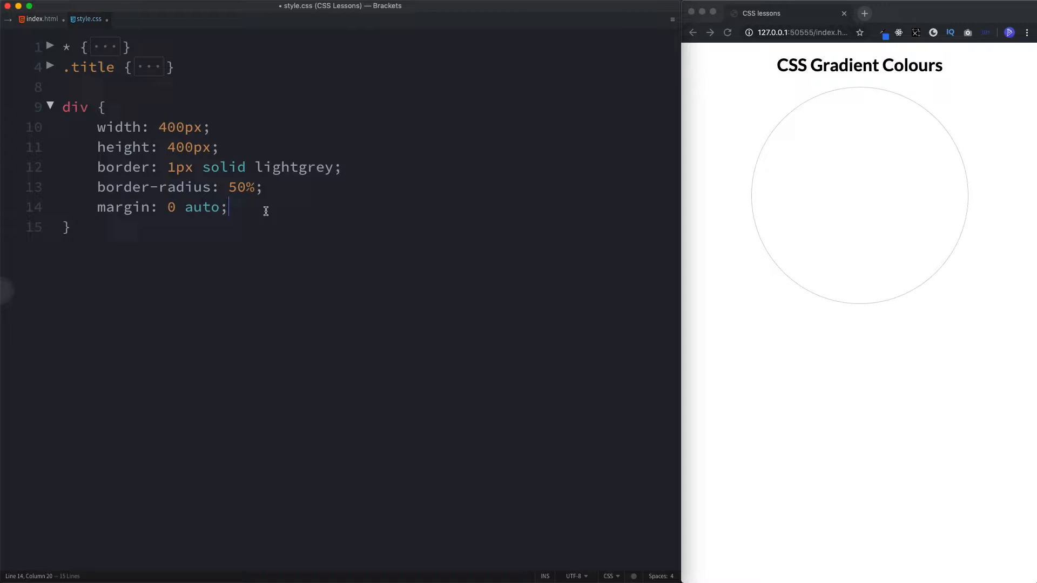
pyautogui.write('background-image:')
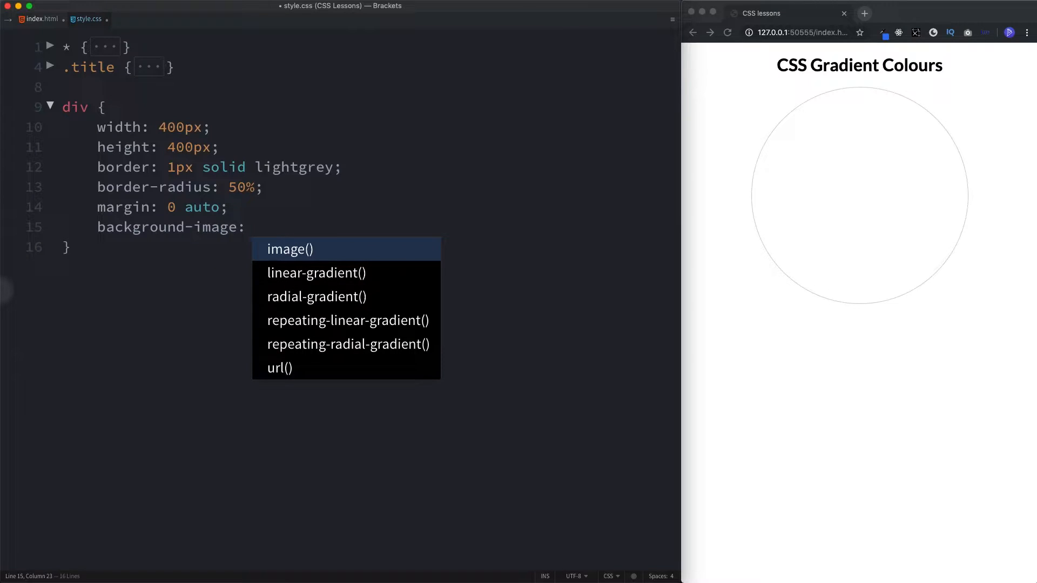
# Set the background-image to linear-gradient(red, blue) using the code hints
pyautogui.press('down')
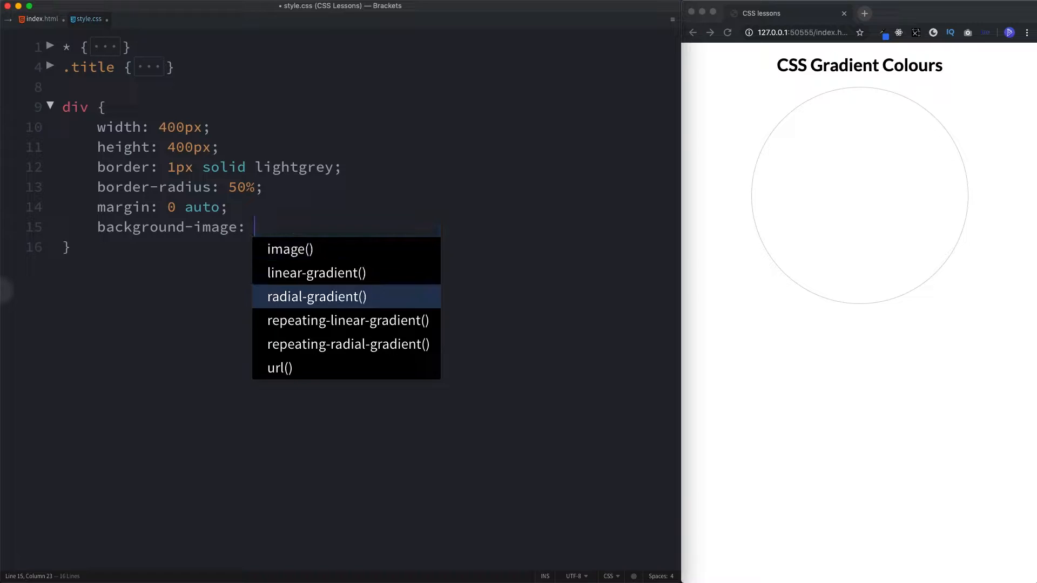
pyautogui.press('down')
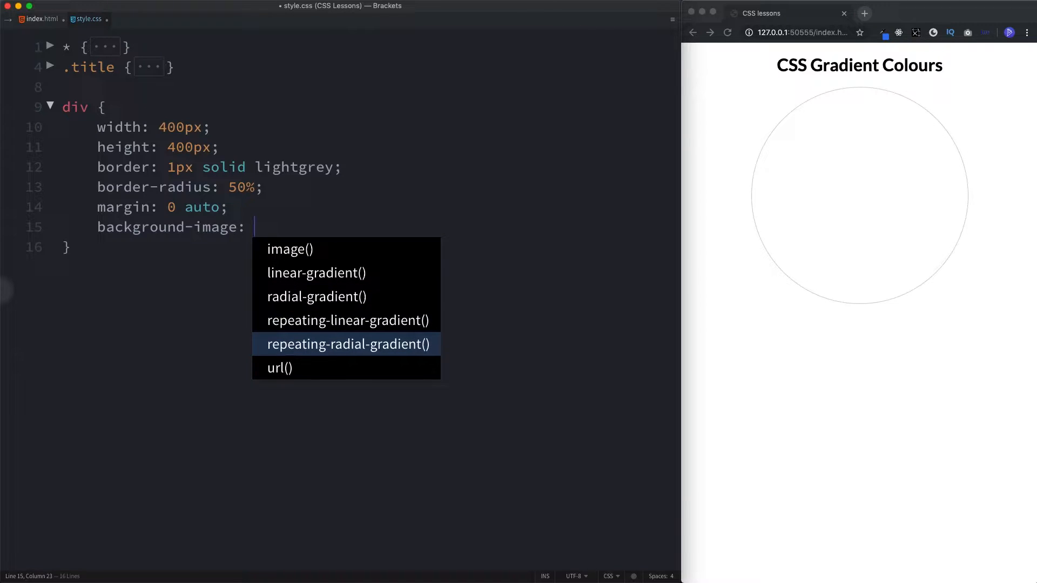
pyautogui.press('Up')
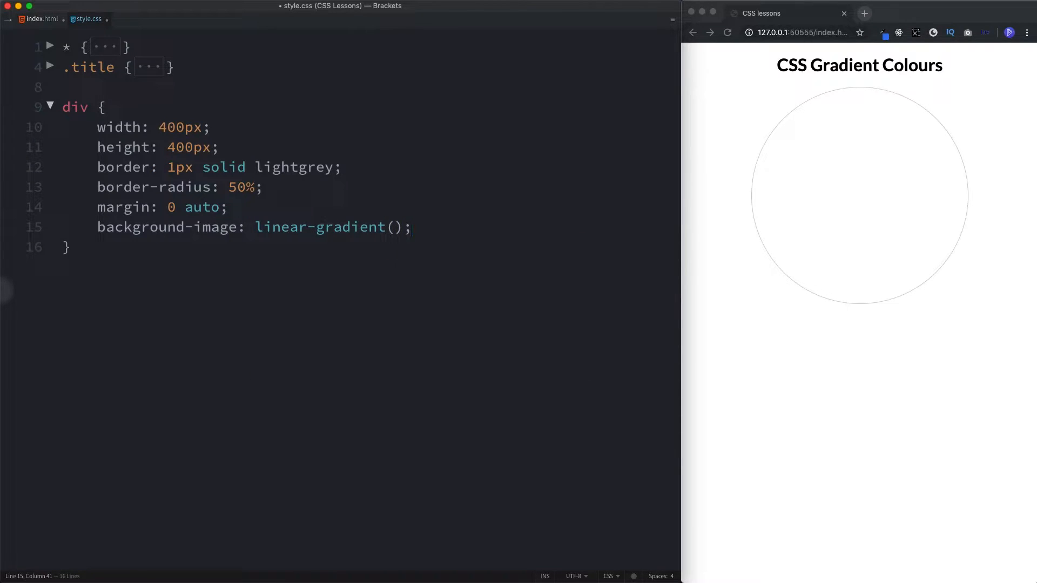
pyautogui.click(395, 227)
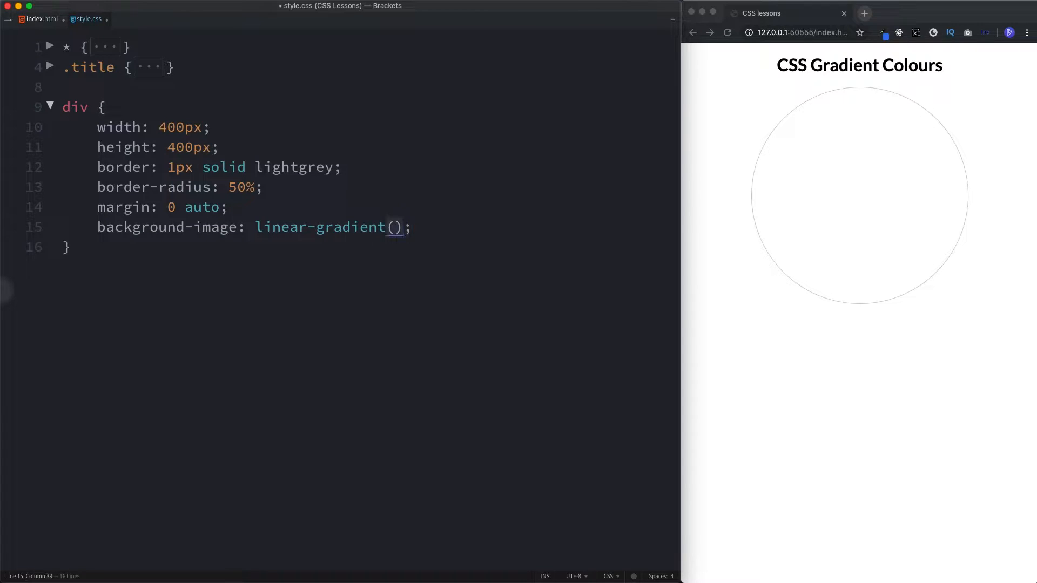
pyautogui.write('red, blue')
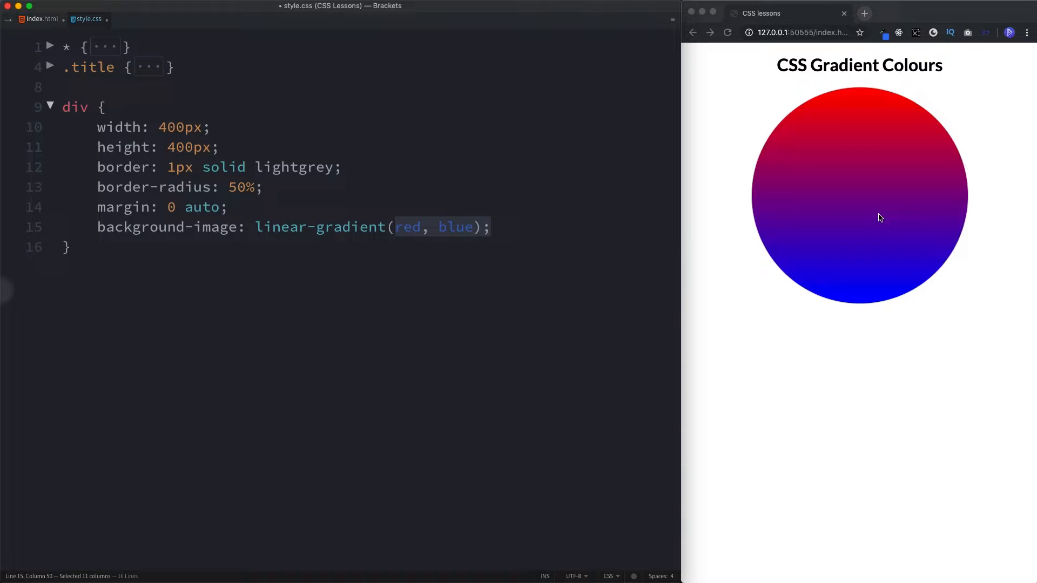
pyautogui.moveTo(848, 306)
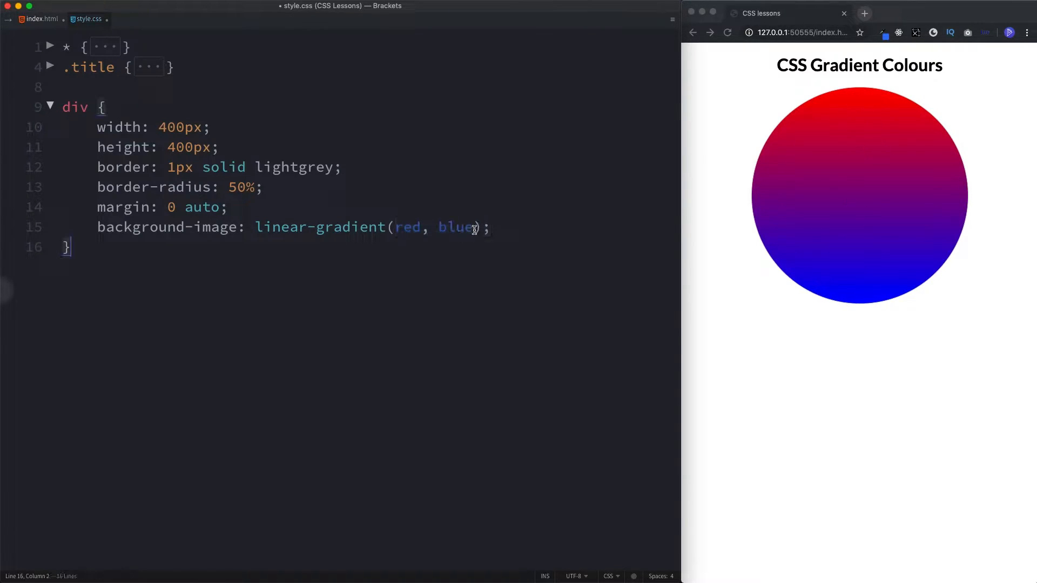
# Try a third yellow colour stop, then prepare to remove it again
pyautogui.write(', yellow')
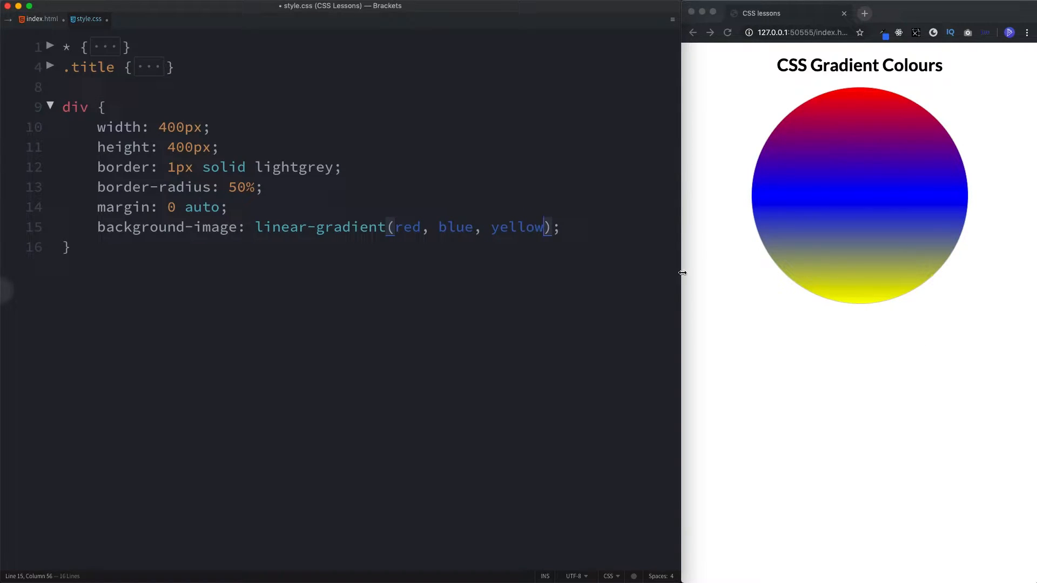
pyautogui.click(68, 246)
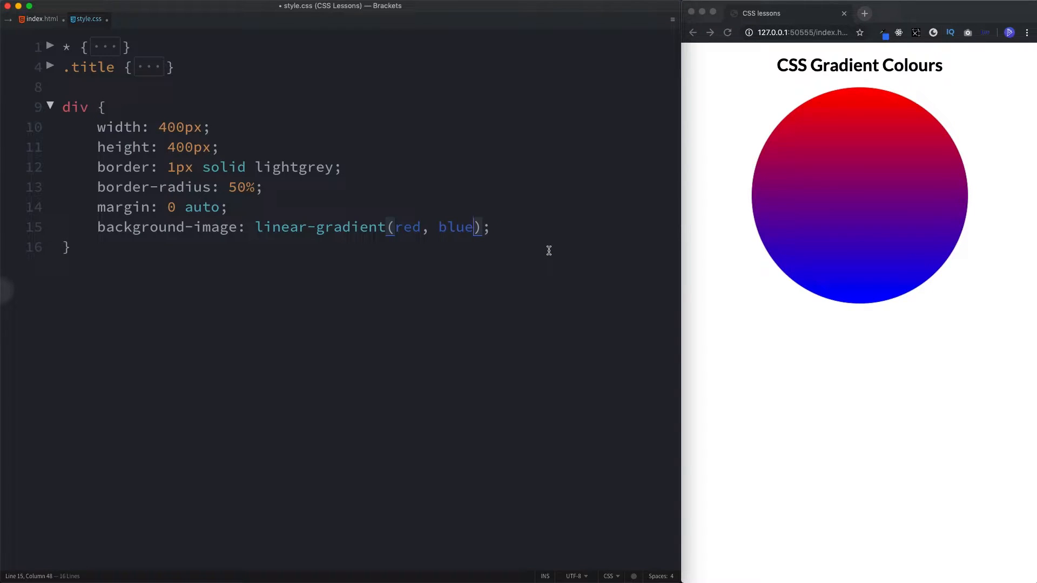
pyautogui.moveTo(422, 253)
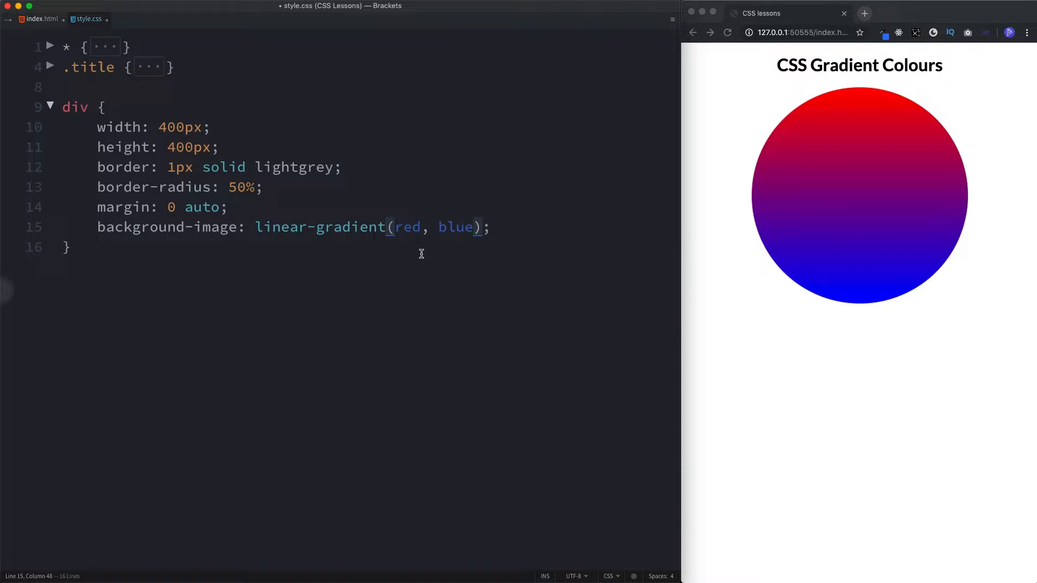
pyautogui.moveTo(509, 254)
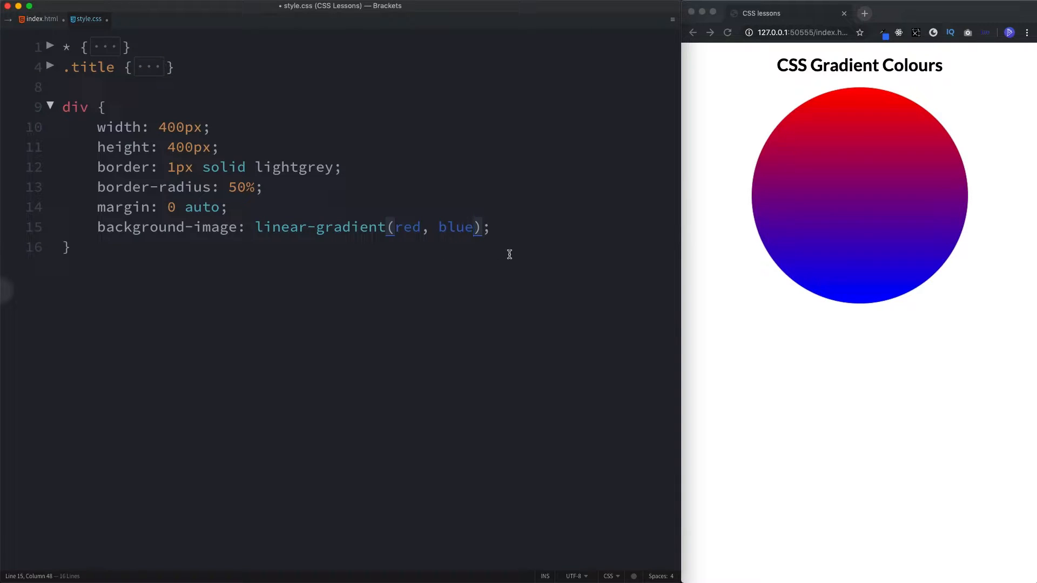
pyautogui.moveTo(825, 93)
pyautogui.write('to ')
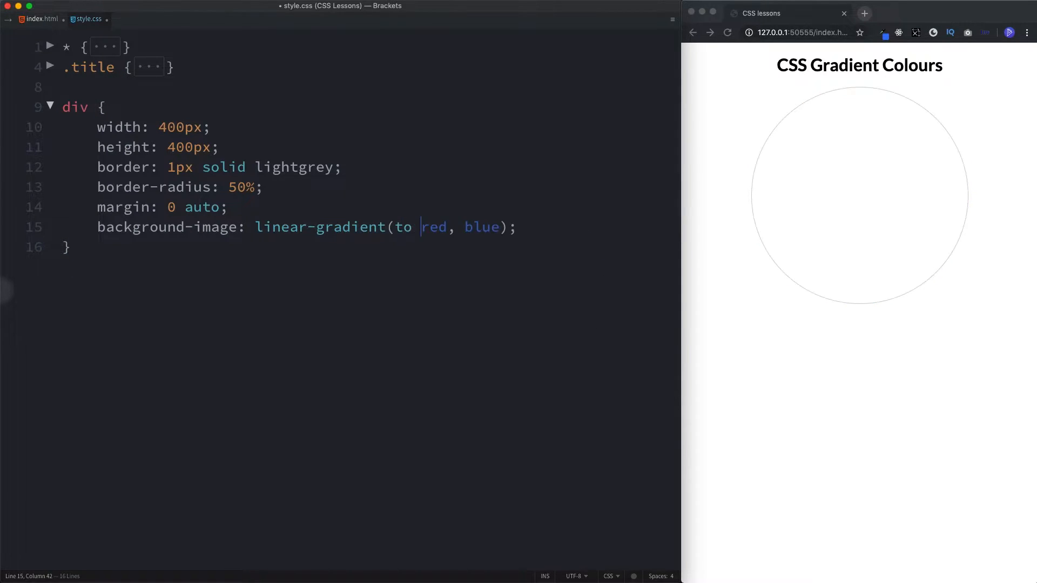
# Try directions to bottom, to top, to left, to bottom right, ending with 'to bottom left'
pyautogui.write('bottom,')
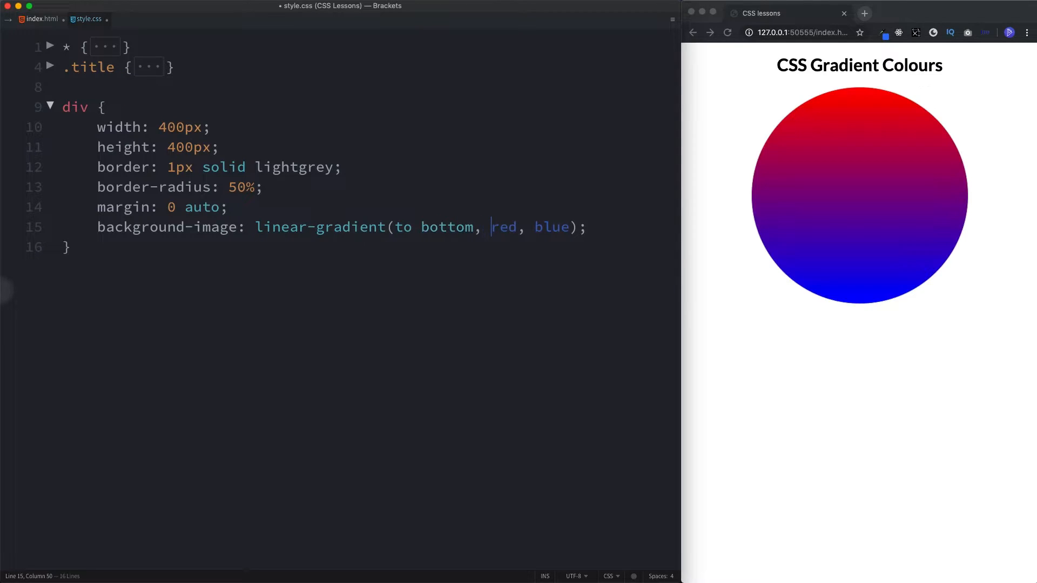
pyautogui.moveTo(440, 227)
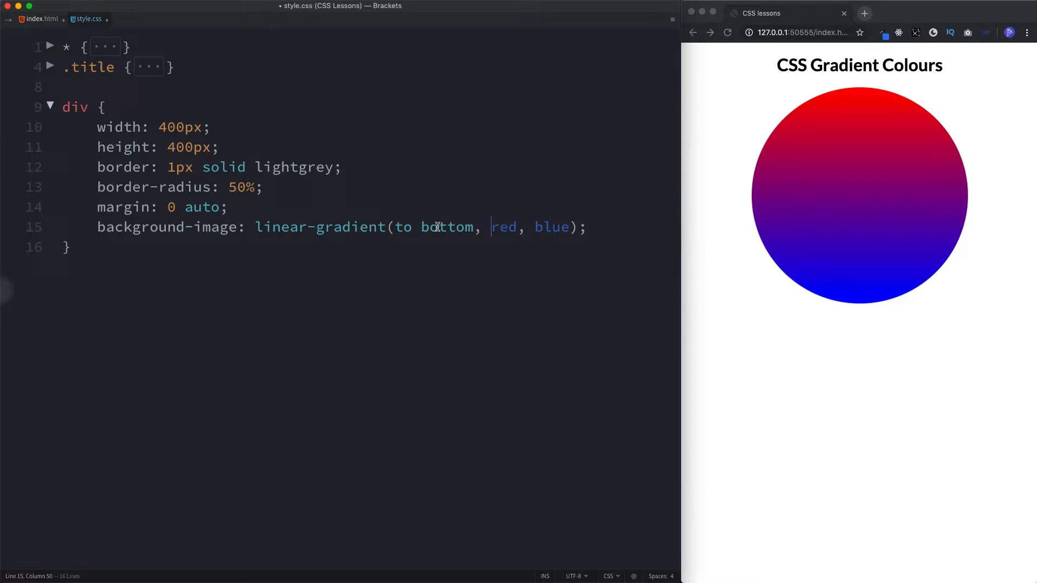
pyautogui.write('top')
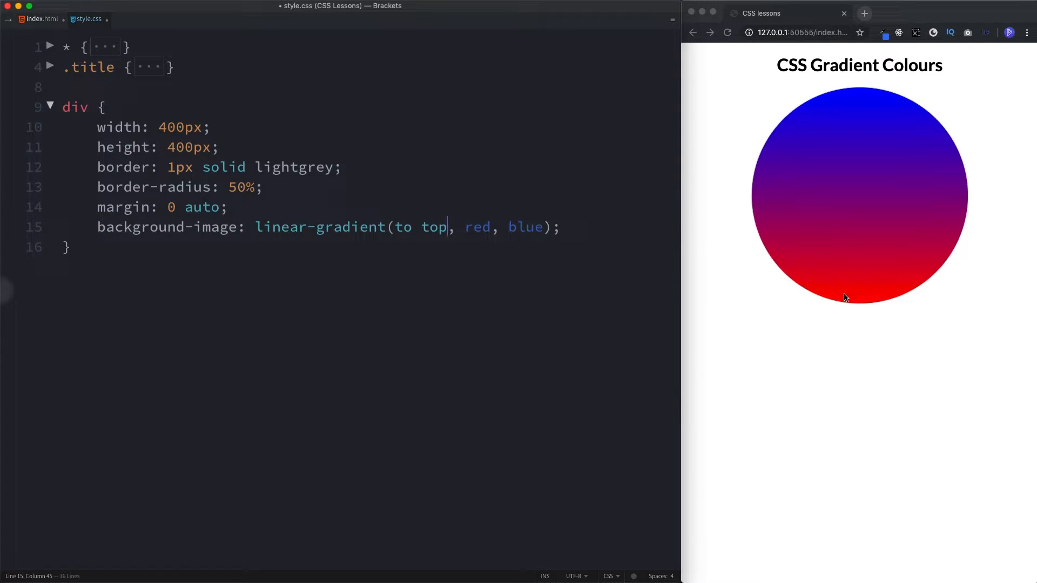
pyautogui.moveTo(856, 112)
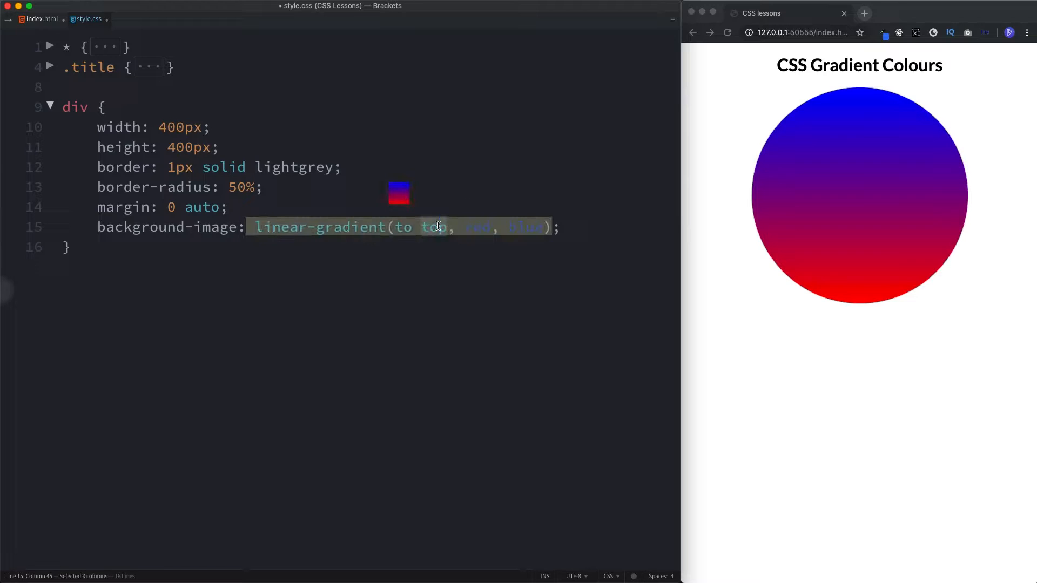
pyautogui.write('left')
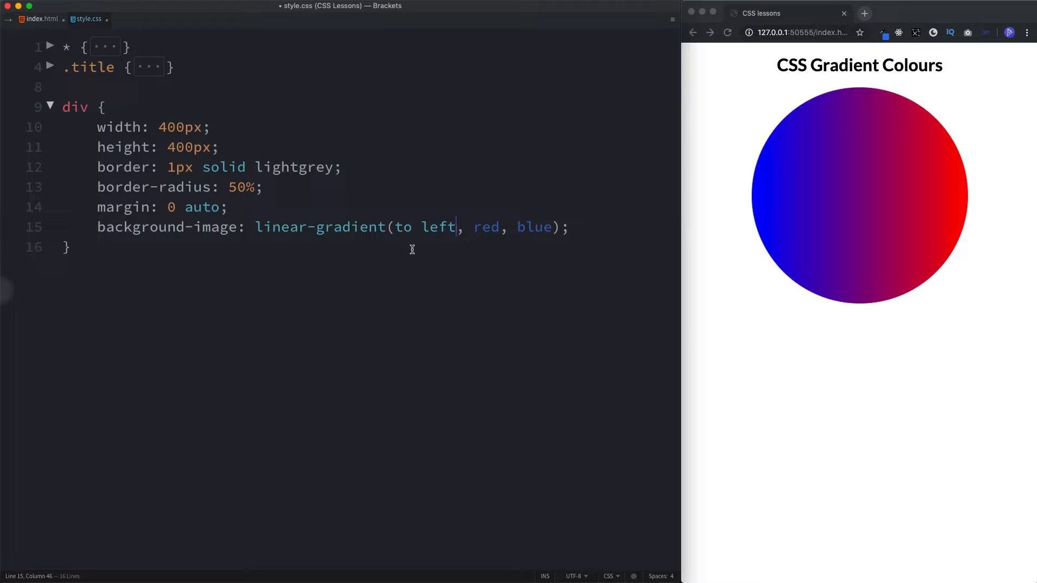
pyautogui.write('bottom righ')
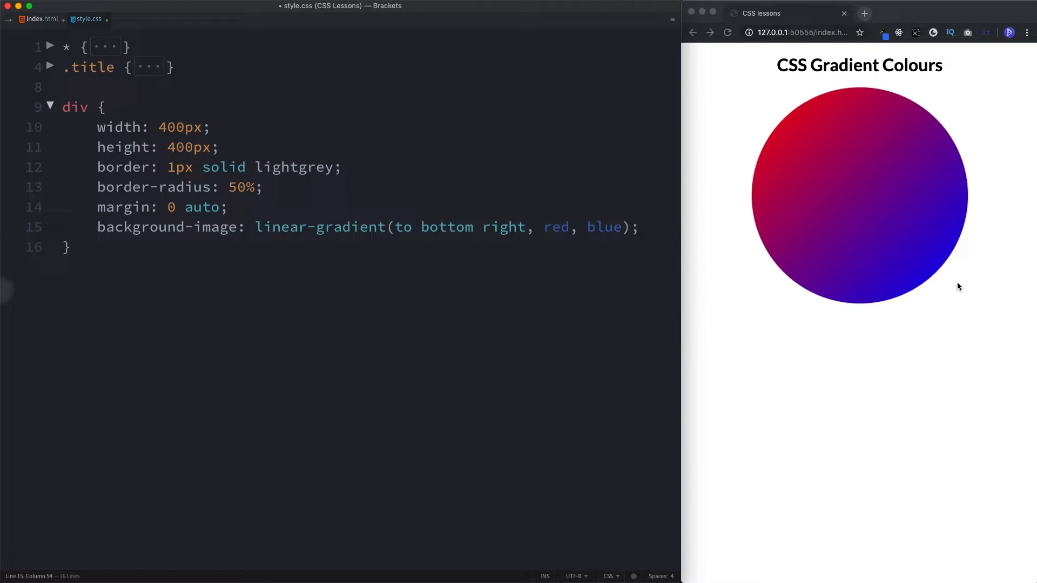
pyautogui.write('left')
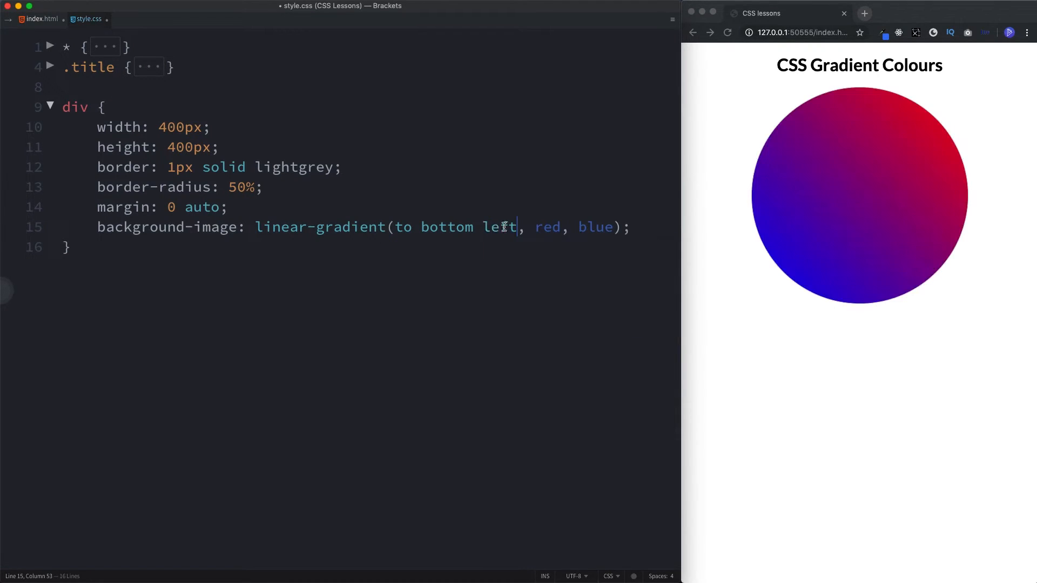
pyautogui.moveTo(859, 216)
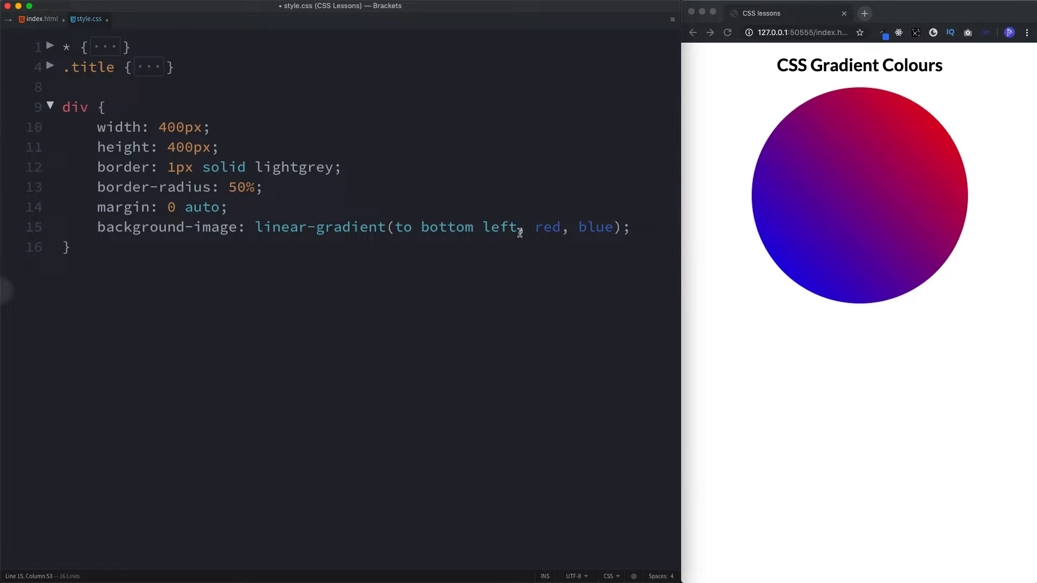
# Replace the direction keyword with an angle, trying 180deg then 235deg
pyautogui.write('1')
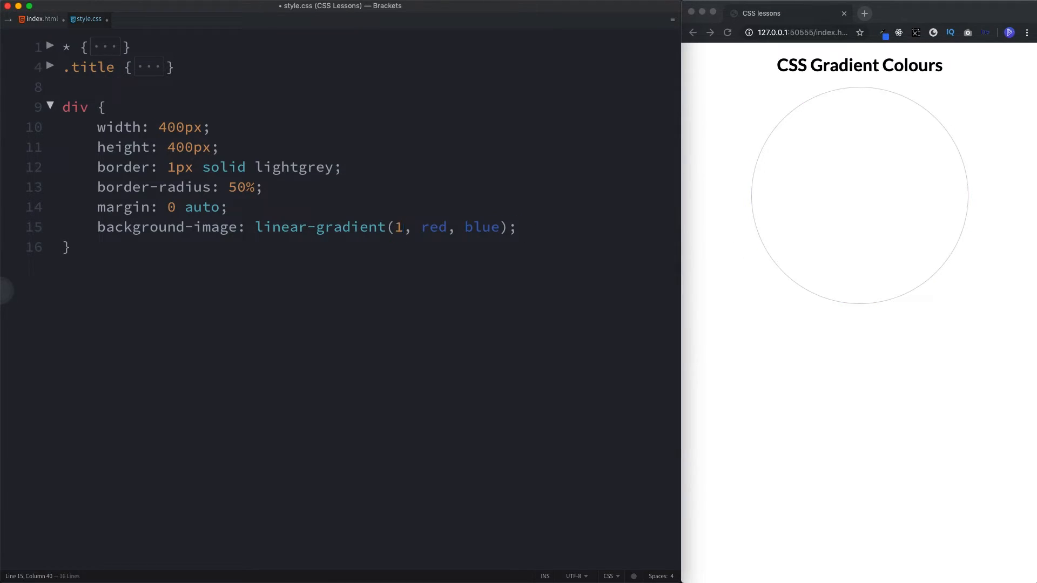
pyautogui.write('80deg')
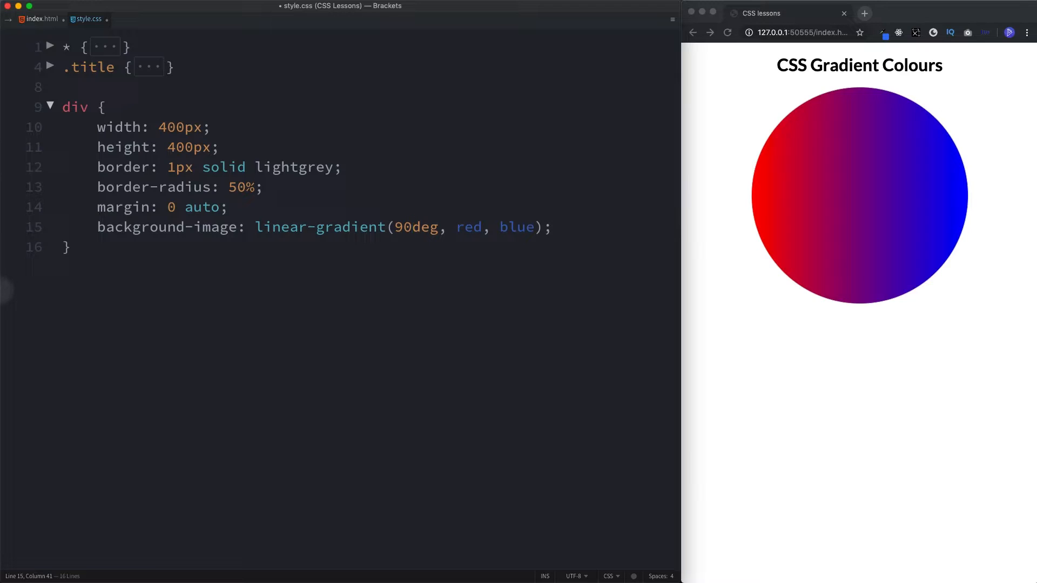
pyautogui.write('235')
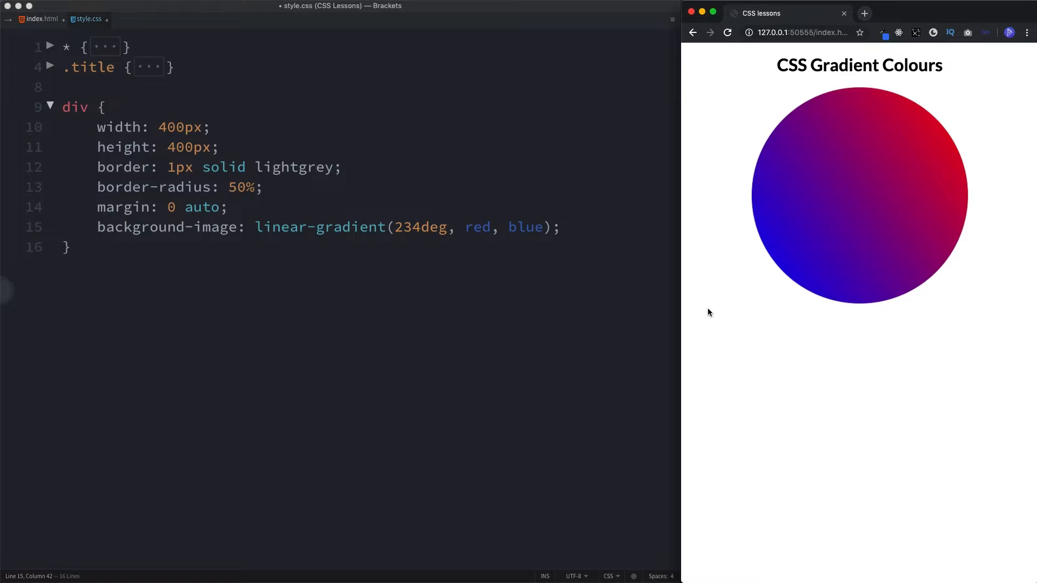
pyautogui.moveTo(716, 308)
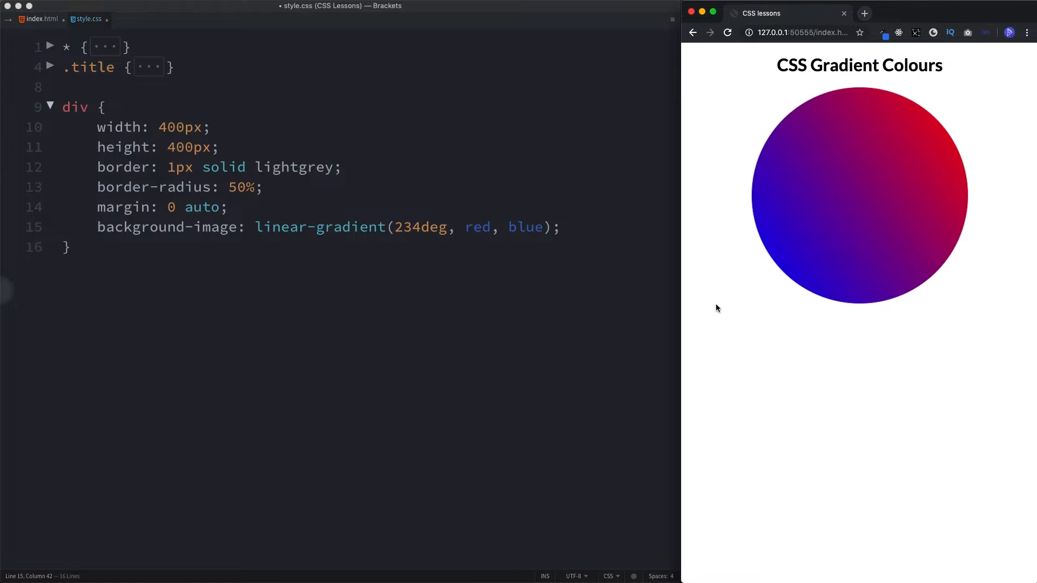
pyautogui.moveTo(758, 235)
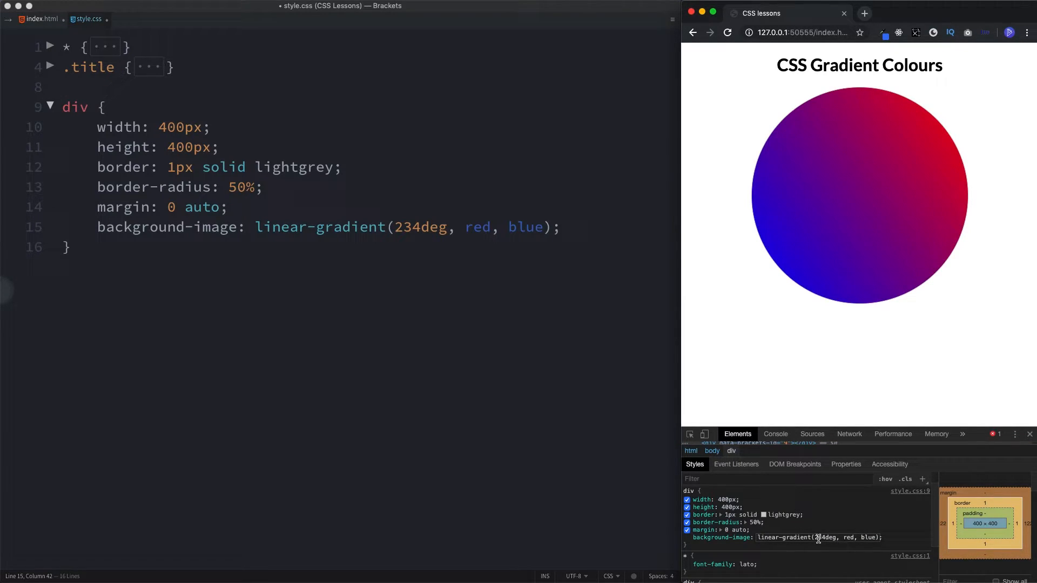
pyautogui.moveTo(832, 552)
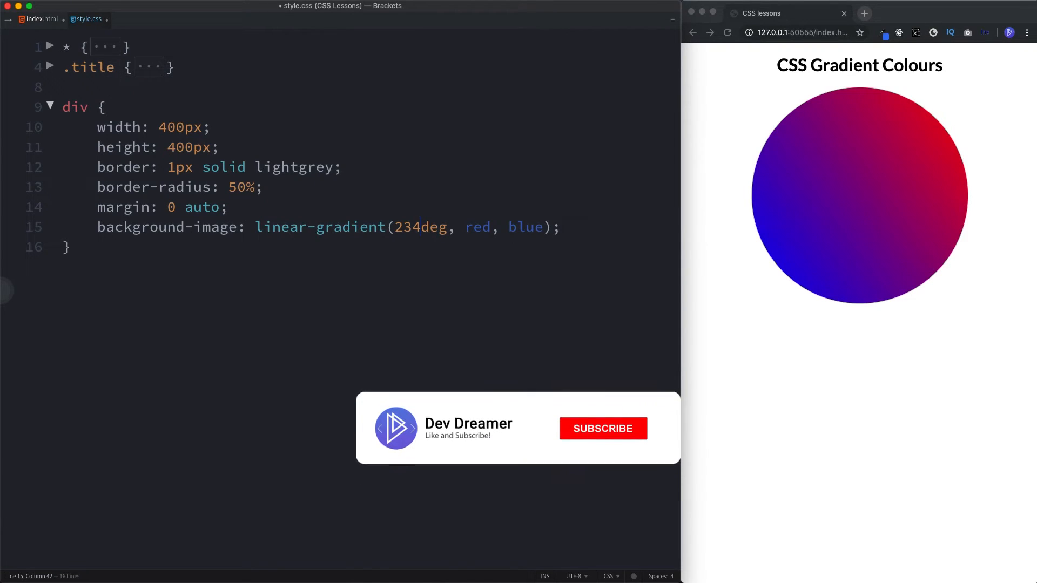
# Give red a 35% colour stop in the linear gradient
pyautogui.click(602, 427)
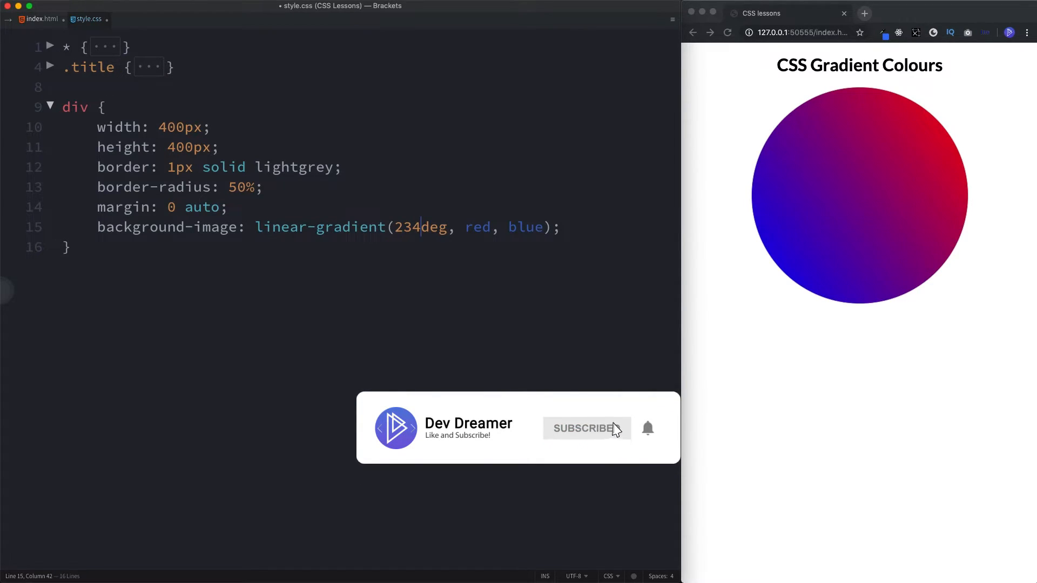
pyautogui.click(586, 429)
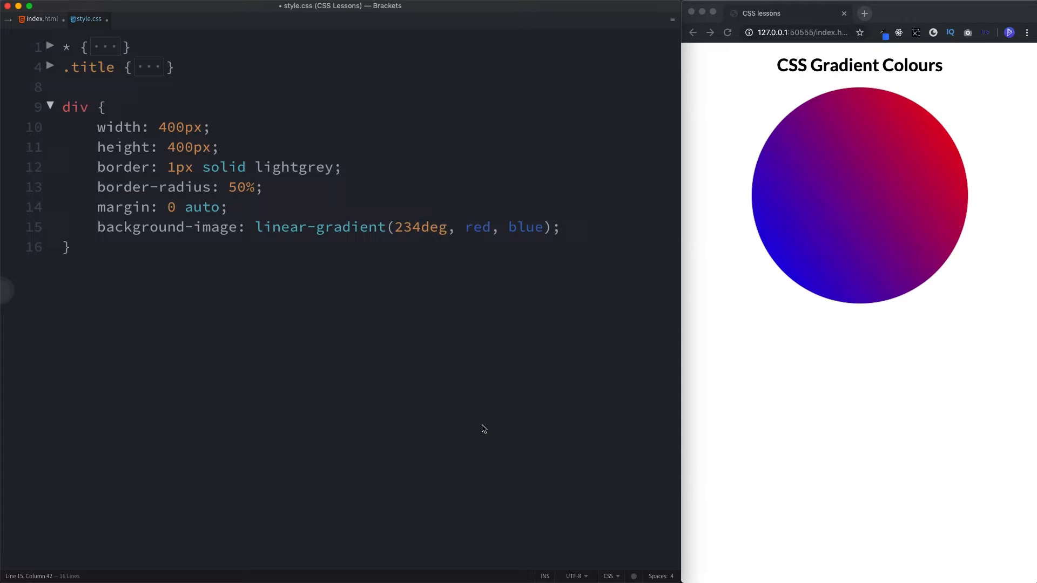
pyautogui.click(491, 227)
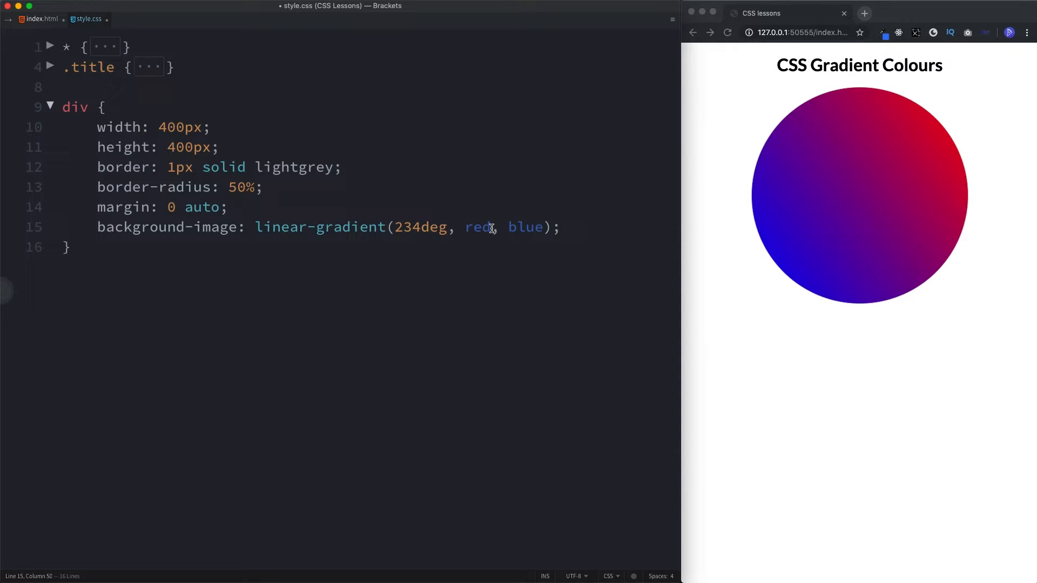
pyautogui.write('35%')
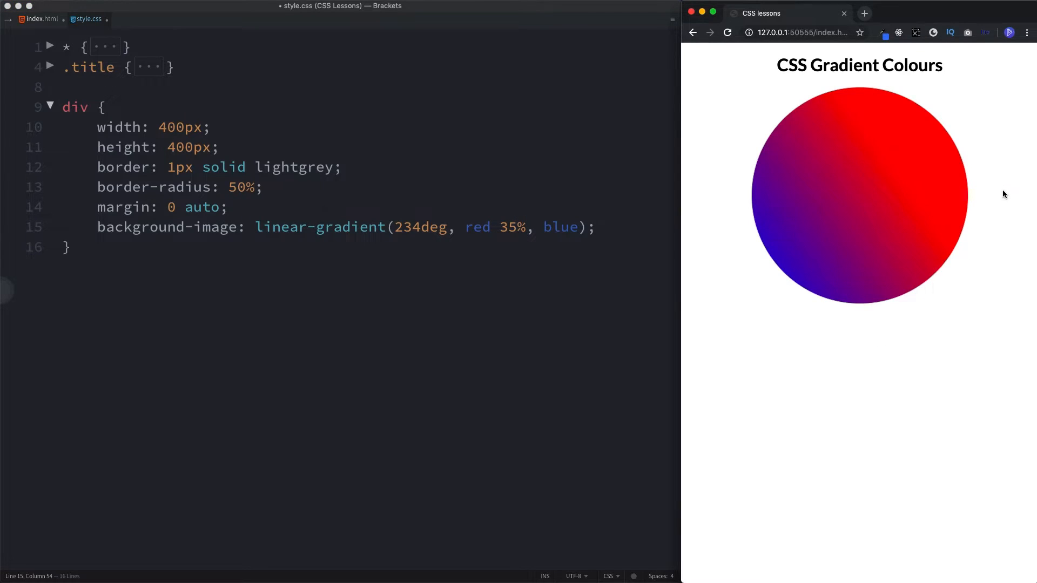
pyautogui.moveTo(907, 180)
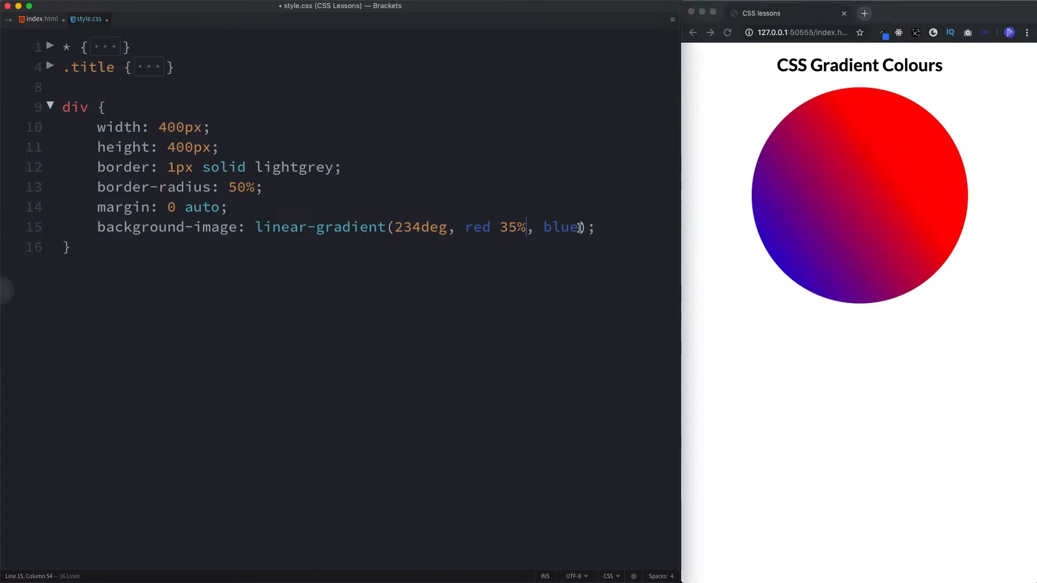
# Try a 50% stop on blue and a repeating- prefix before undoing them
pyautogui.write('50%')
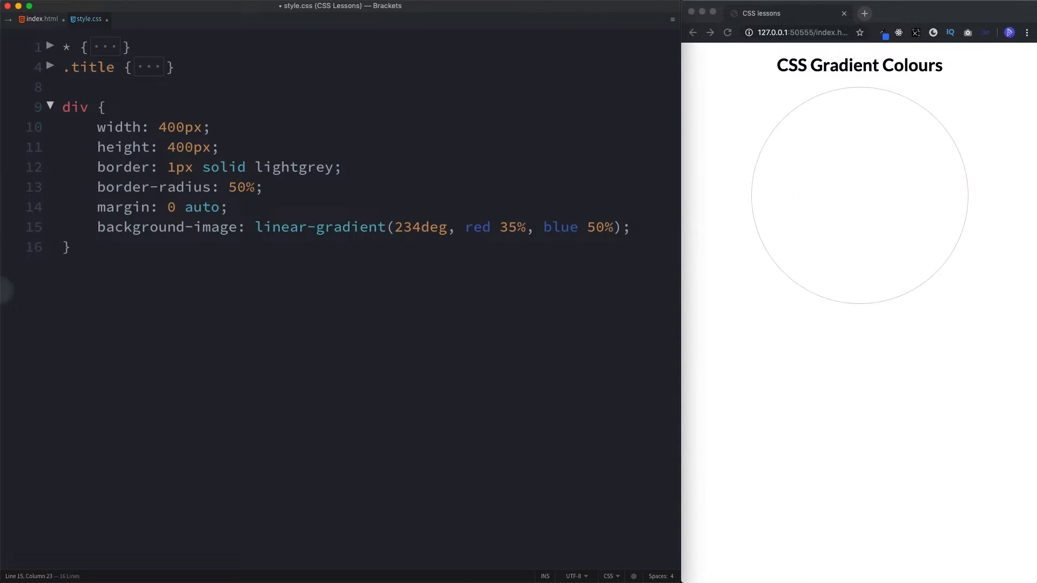
pyautogui.write('repeating-')
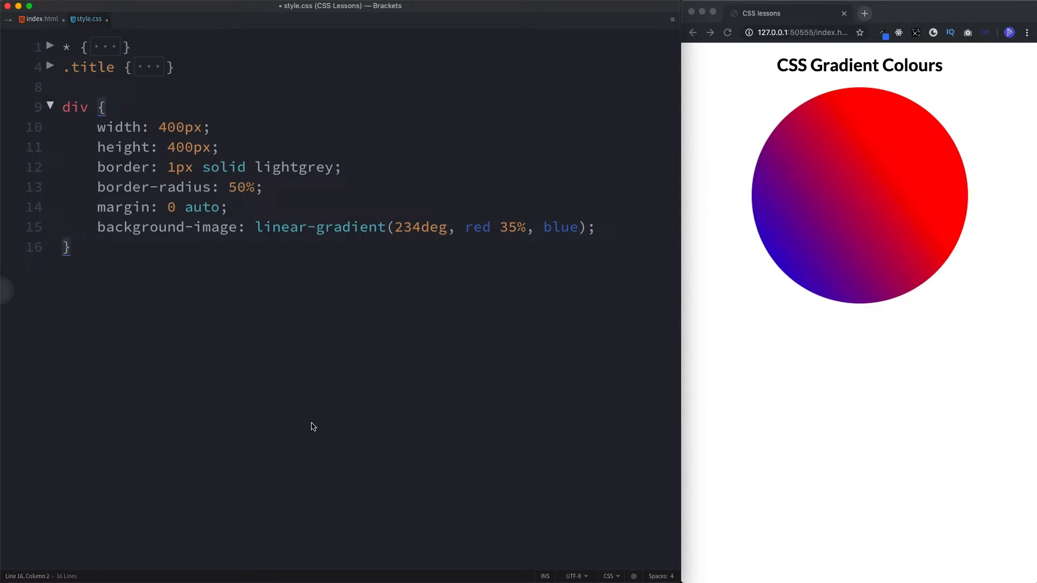
# Comment out the linear-gradient background line with Cmd+/
pyautogui.tripleClick(330, 226)
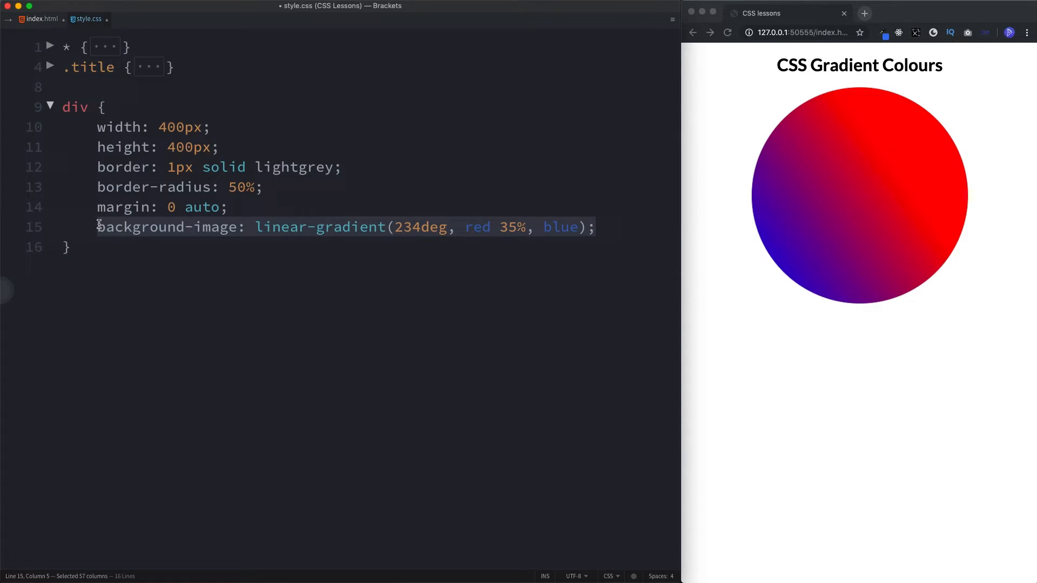
pyautogui.press('cmd+/')
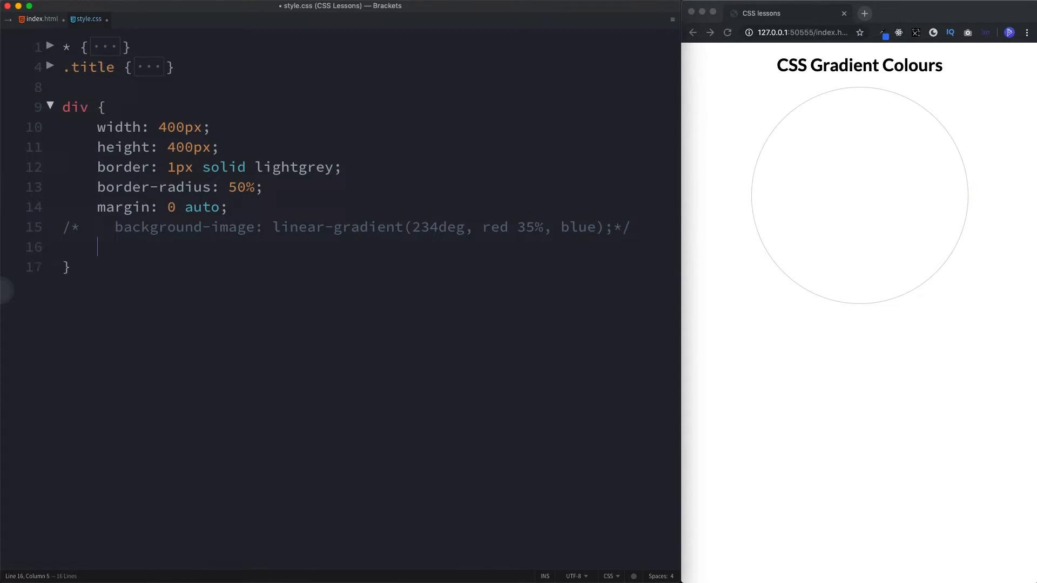
# Add background-image: radial-gradient(darkorange, yellow) to the div rule
pyautogui.write('backg')
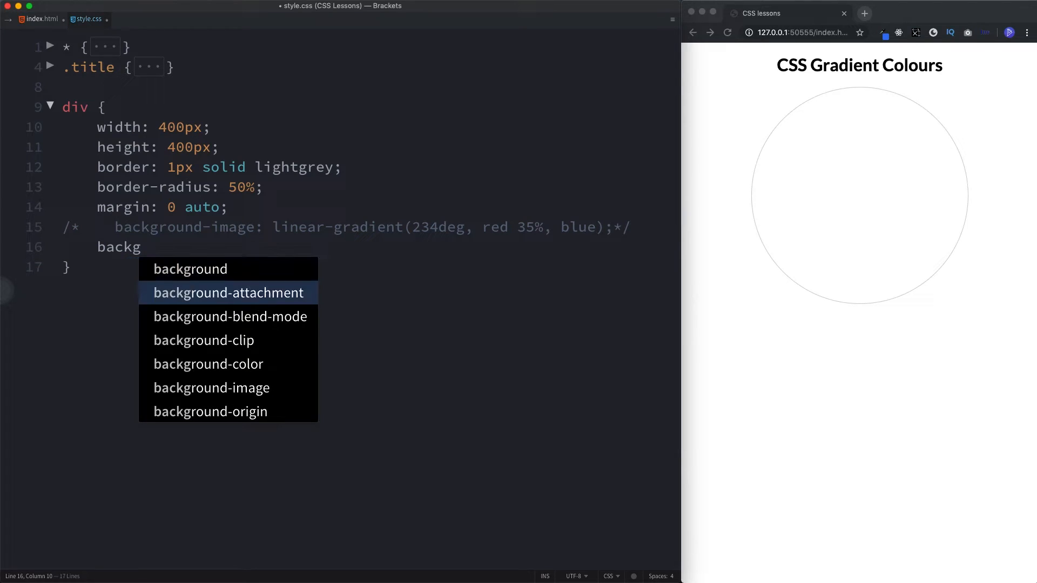
pyautogui.write('background-image:')
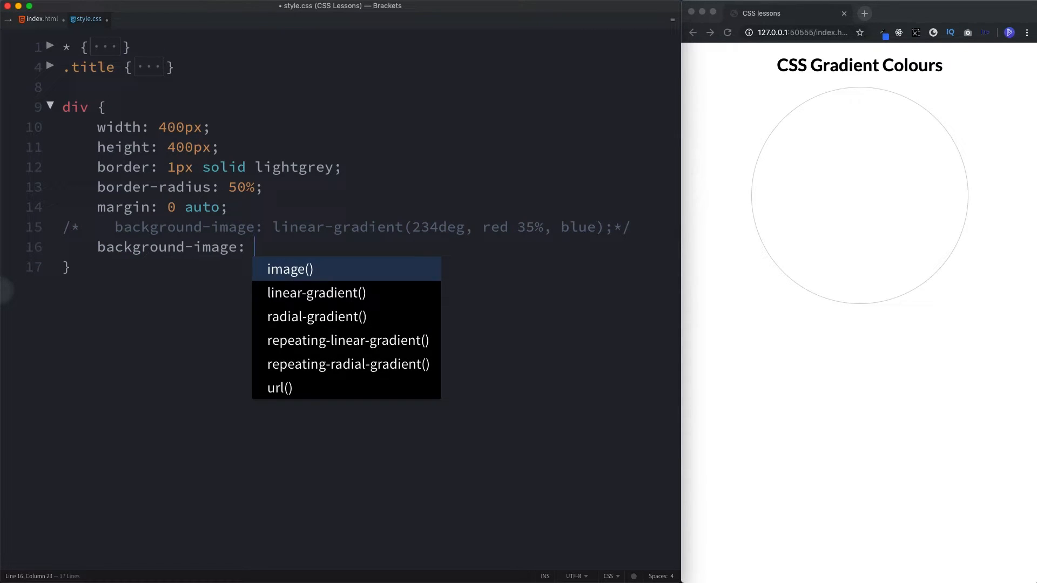
pyautogui.click(316, 316)
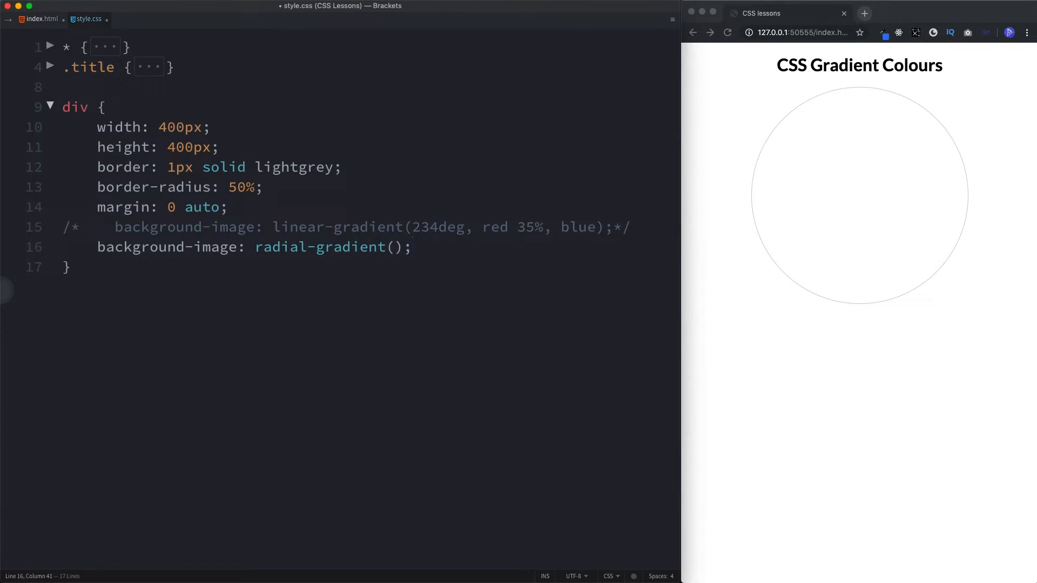
pyautogui.write('d')
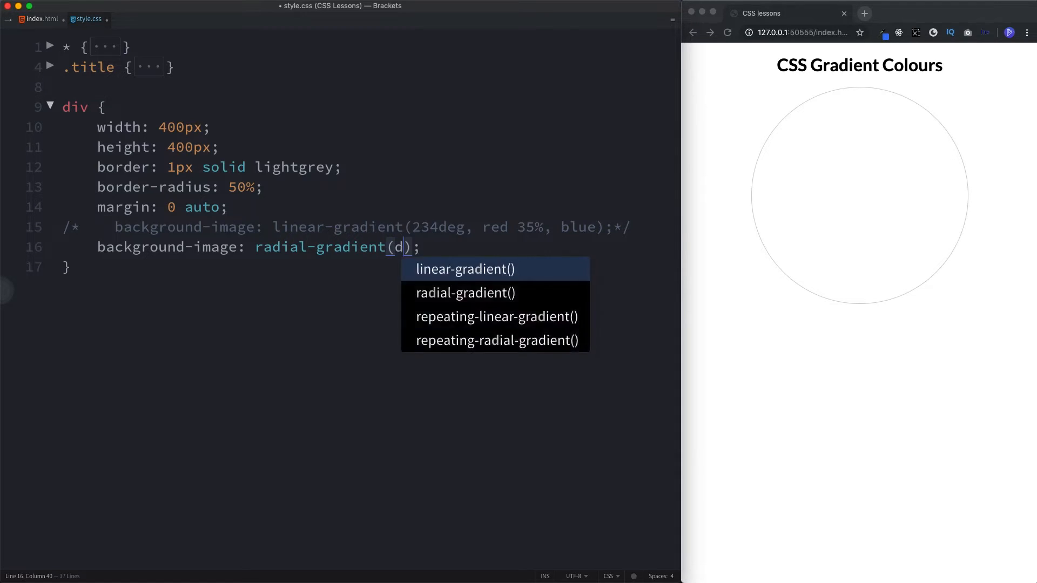
pyautogui.write('rakorange')
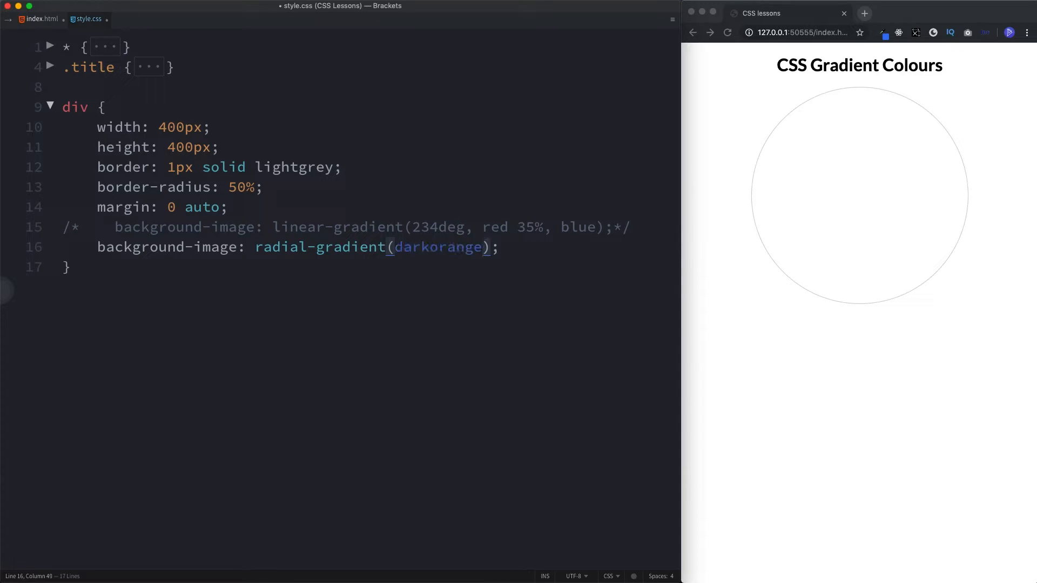
pyautogui.write(', yellow')
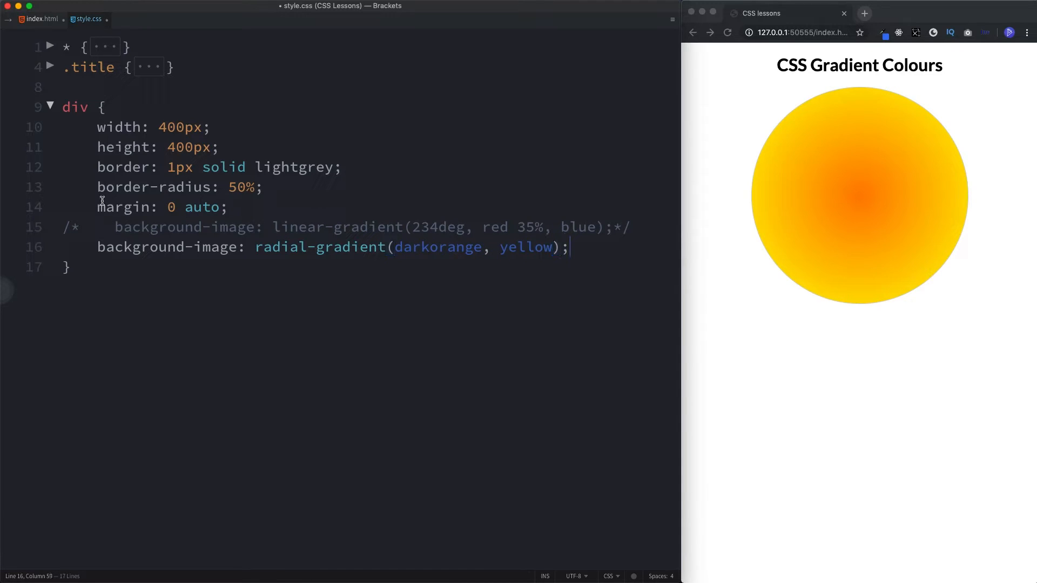
# Comment out the border-radius and width rules with // so the gradient fills a rectangle
pyautogui.click(98, 187)
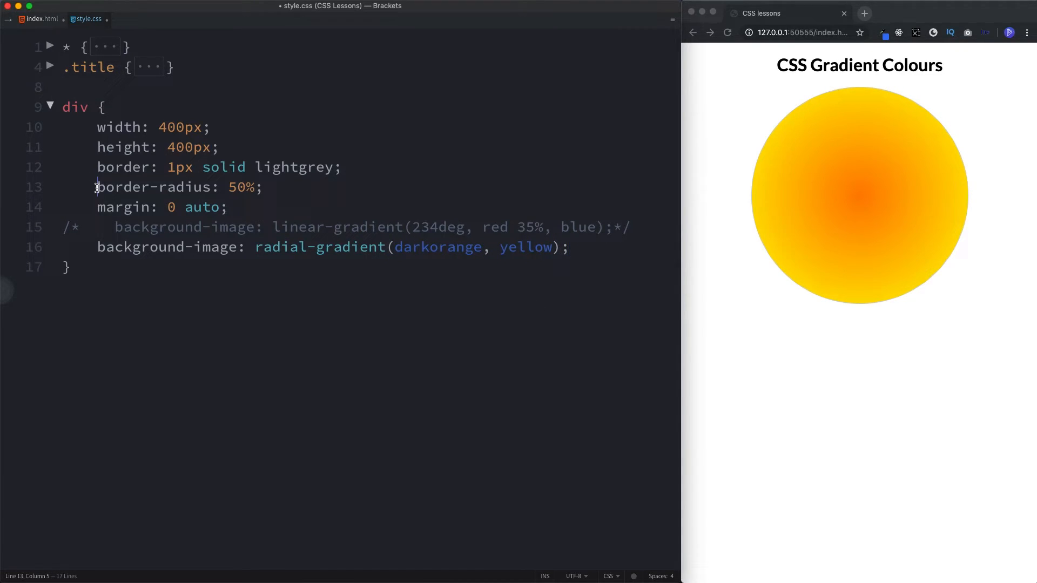
pyautogui.write('//')
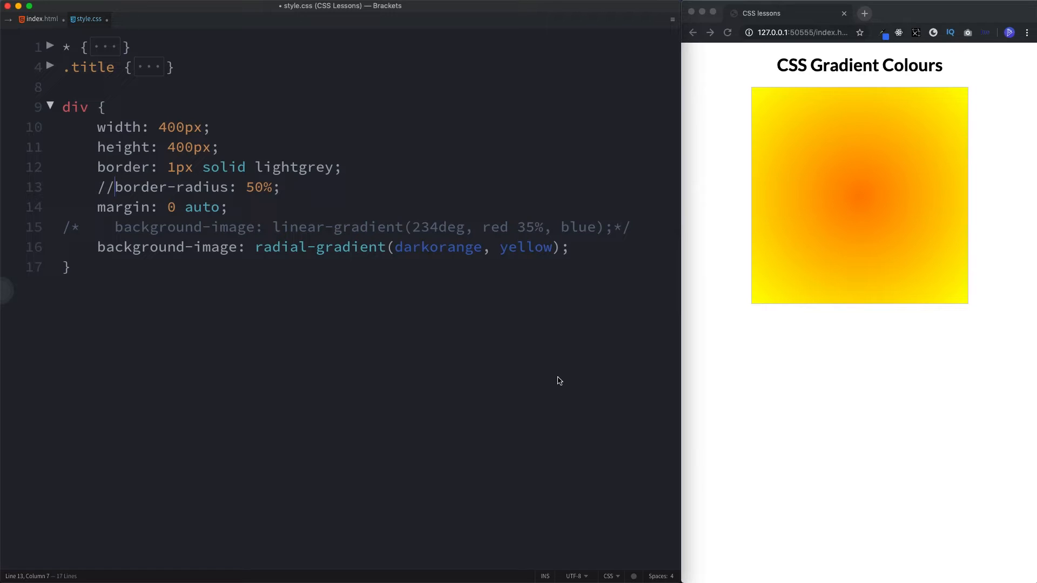
pyautogui.moveTo(900, 223)
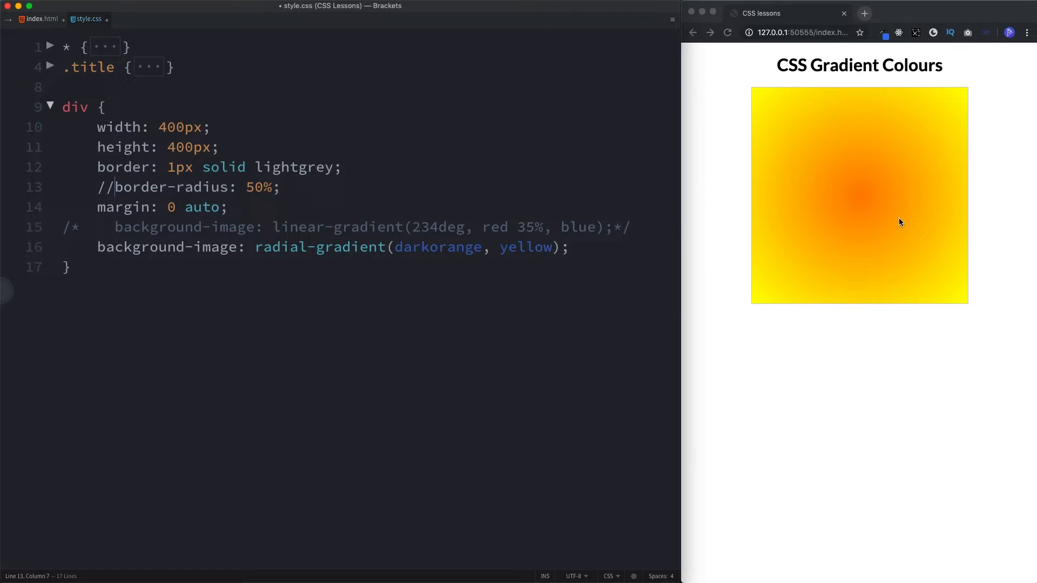
pyautogui.moveTo(865, 201)
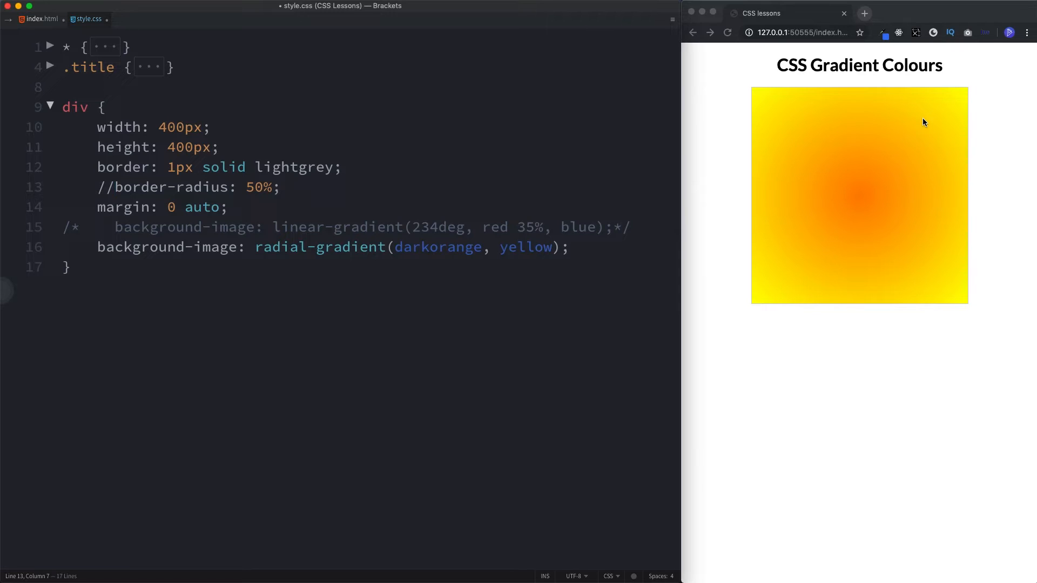
pyautogui.moveTo(908, 172)
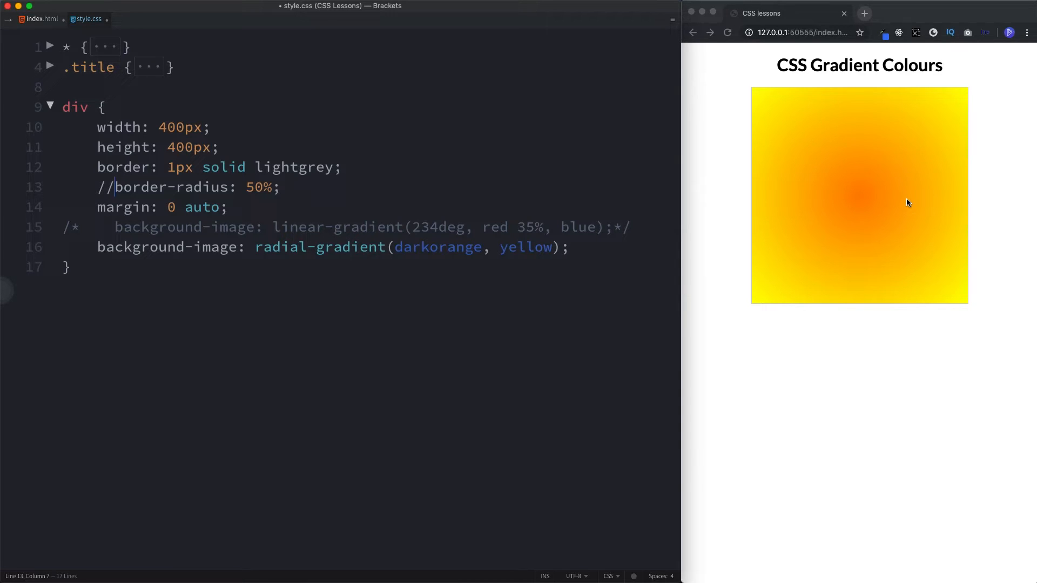
pyautogui.write('//')
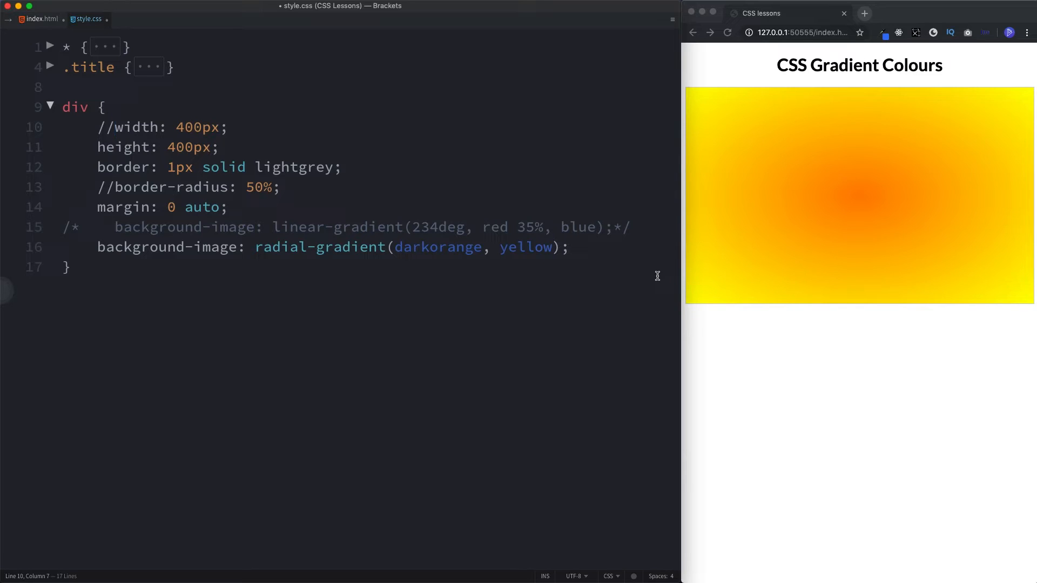
pyautogui.moveTo(489, 212)
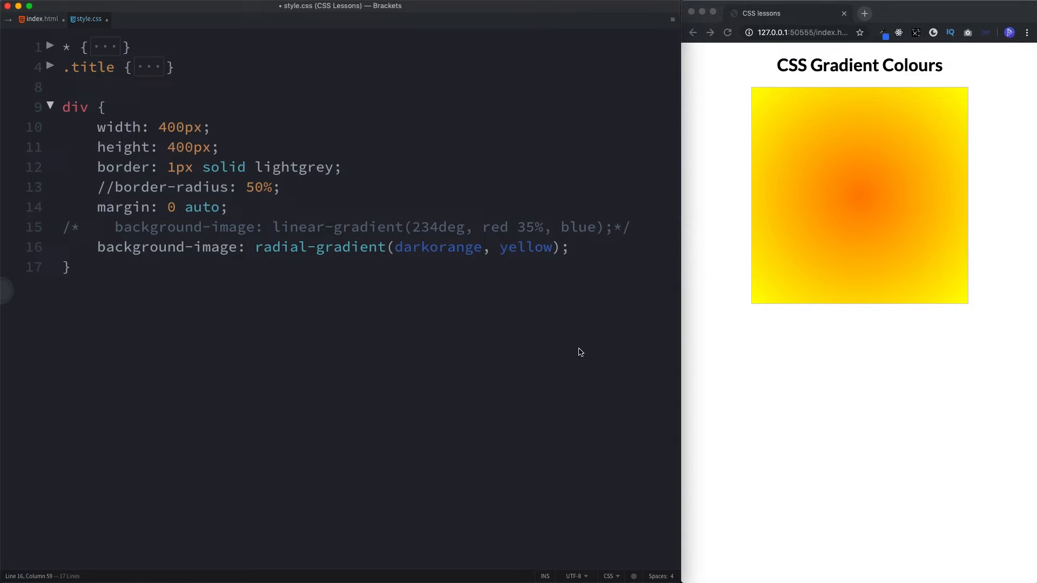
pyautogui.moveTo(417, 321)
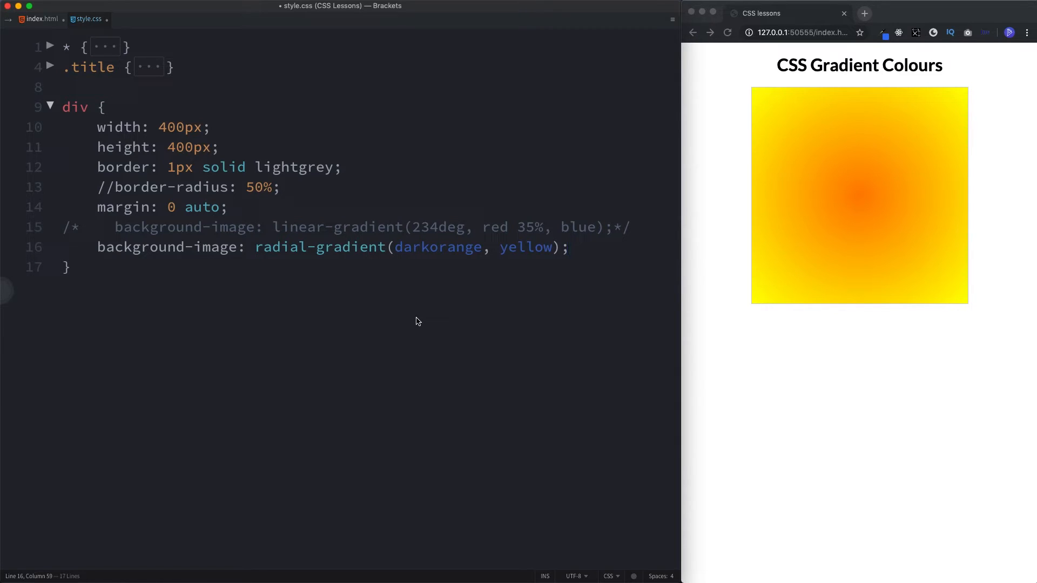
# Insert 'closest-side at 100px 100px' before darkorange, then select the size keyword to change it to closest-corner
pyautogui.click(569, 247)
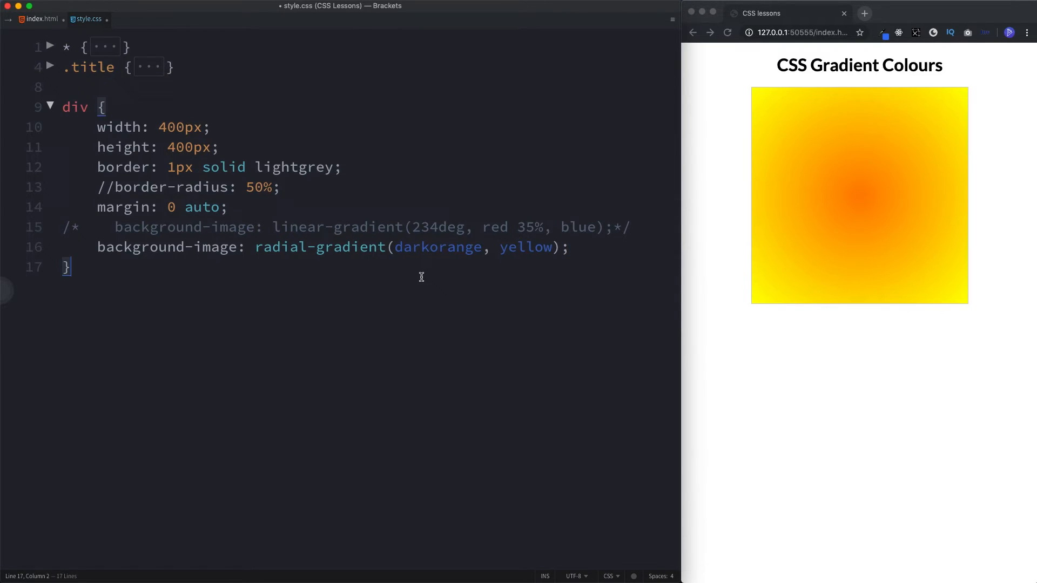
pyautogui.write('closest-side')
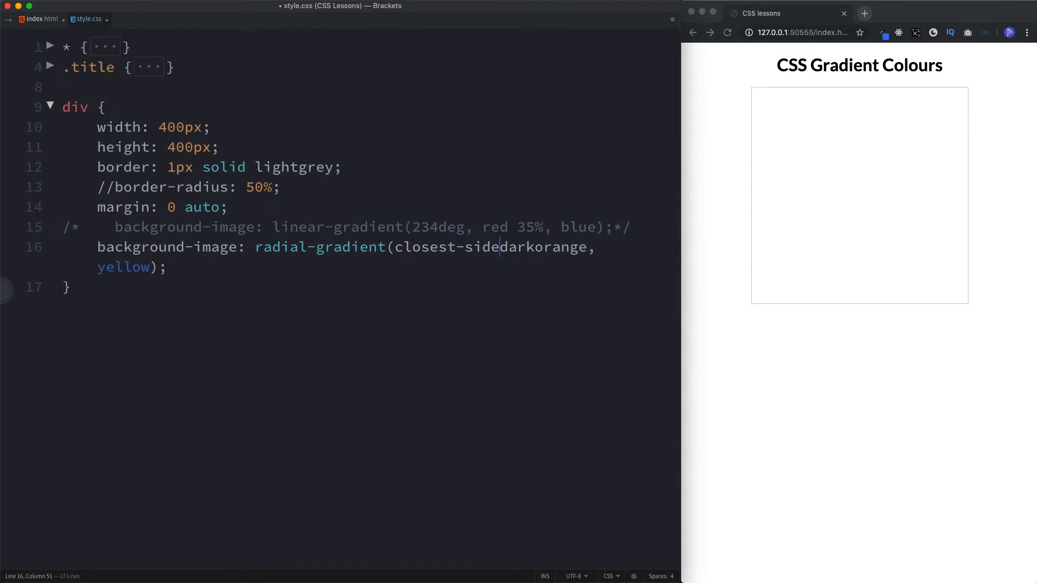
pyautogui.write('at')
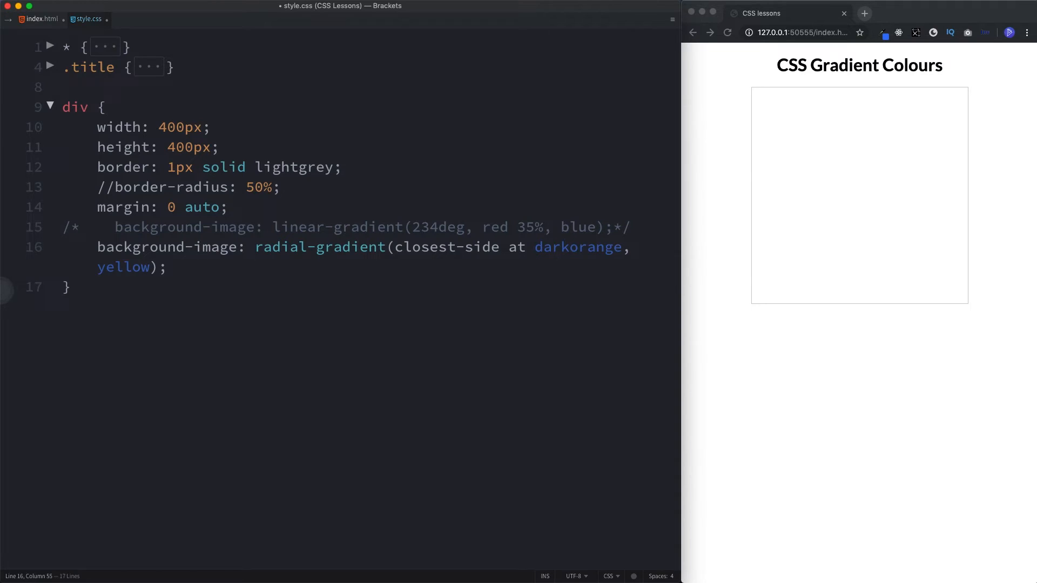
pyautogui.write('100px 100px,')
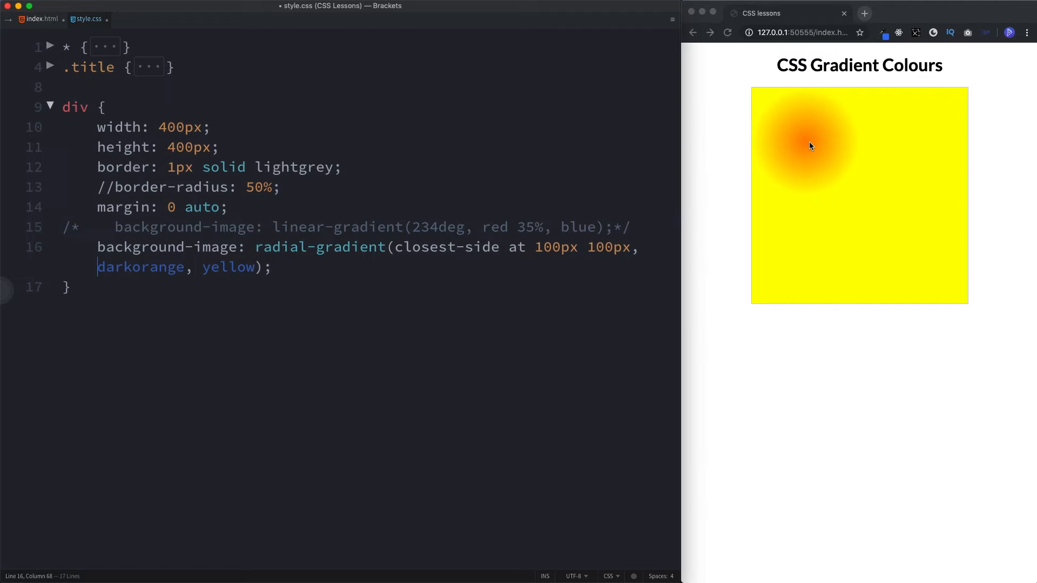
pyautogui.moveTo(752, 163)
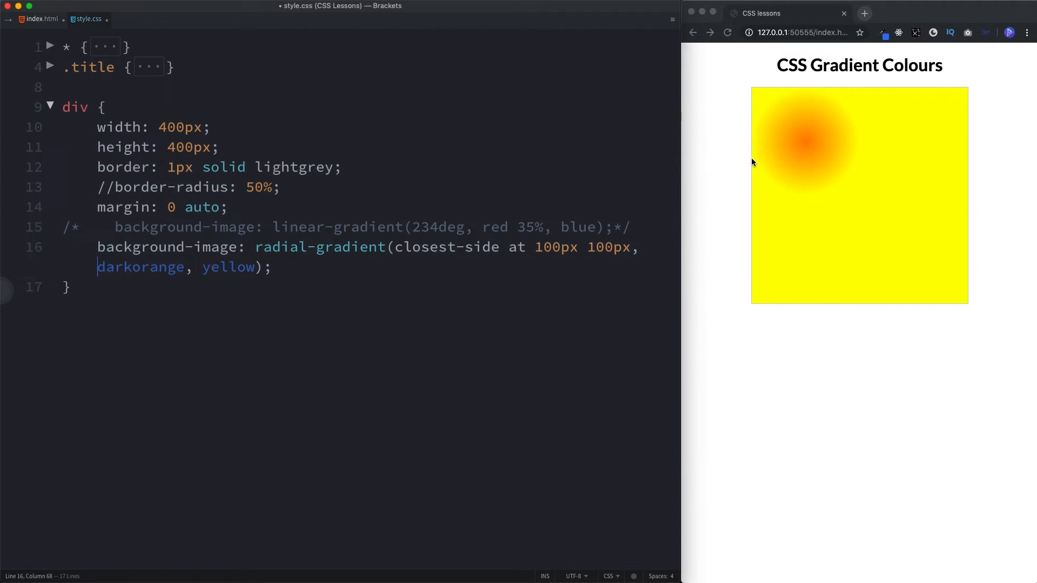
pyautogui.moveTo(806, 120)
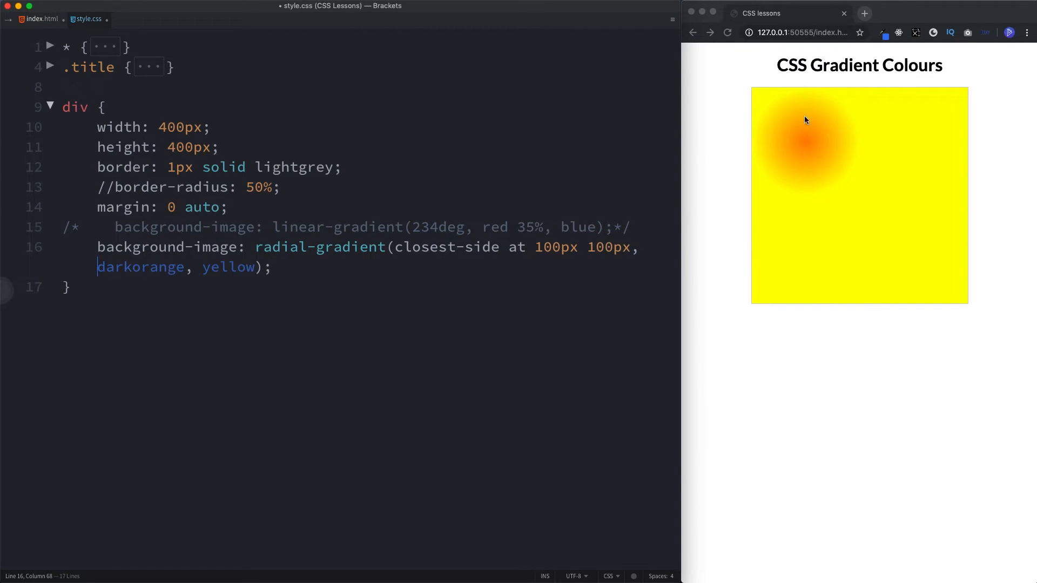
pyautogui.moveTo(805, 144)
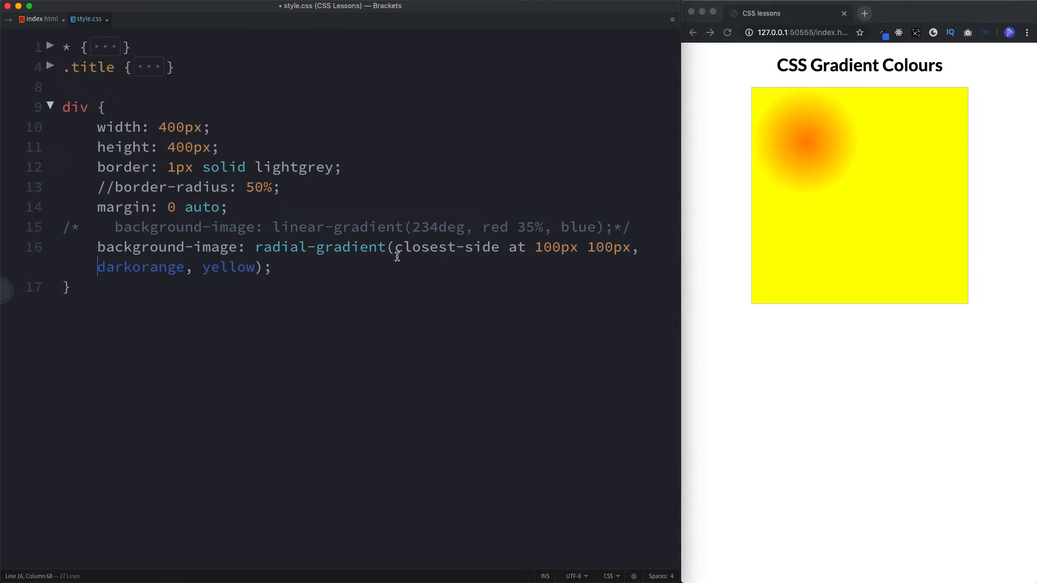
pyautogui.moveTo(261, 247); pyautogui.dragTo(259, 267)
pyautogui.write('corner')
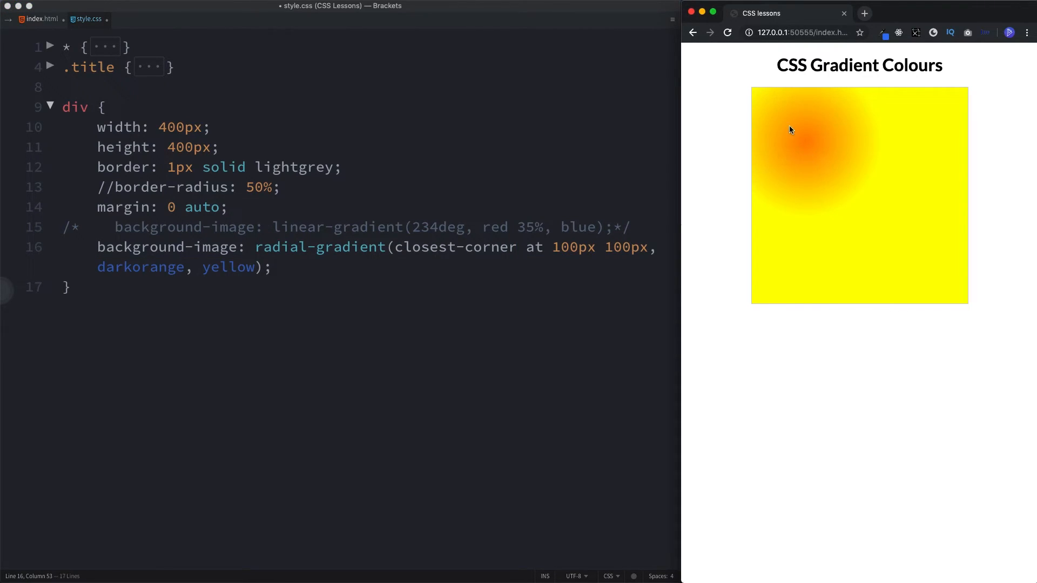
pyautogui.moveTo(758, 99)
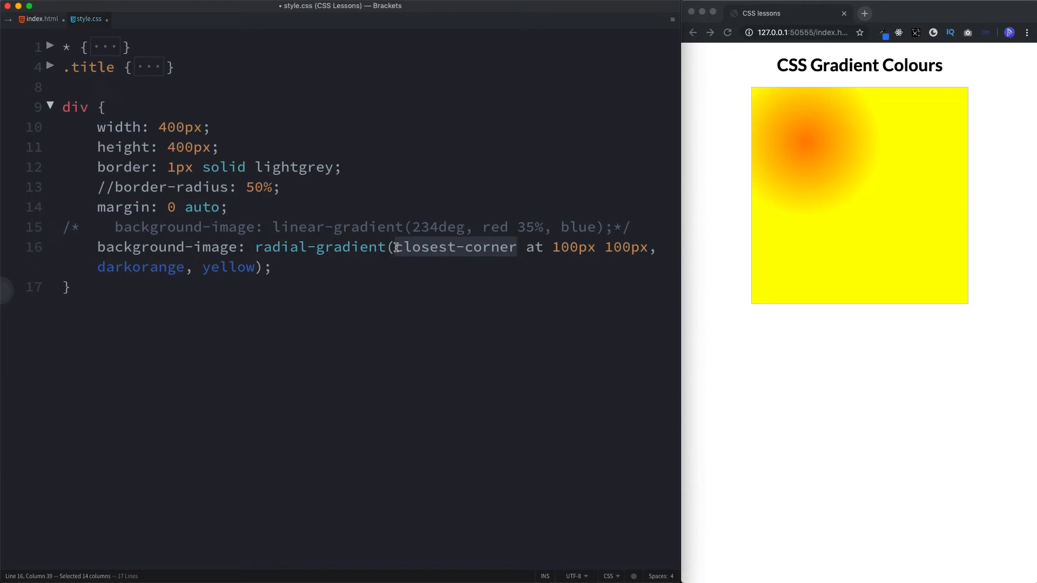
# Change the gradient size keyword to farthest-side
pyautogui.write('farthe')
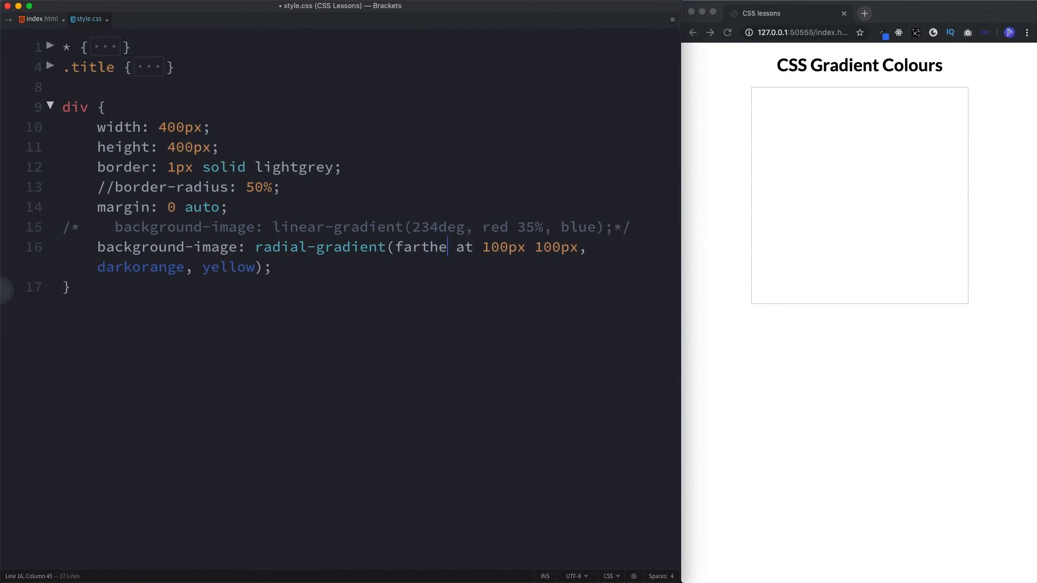
pyautogui.write('st-')
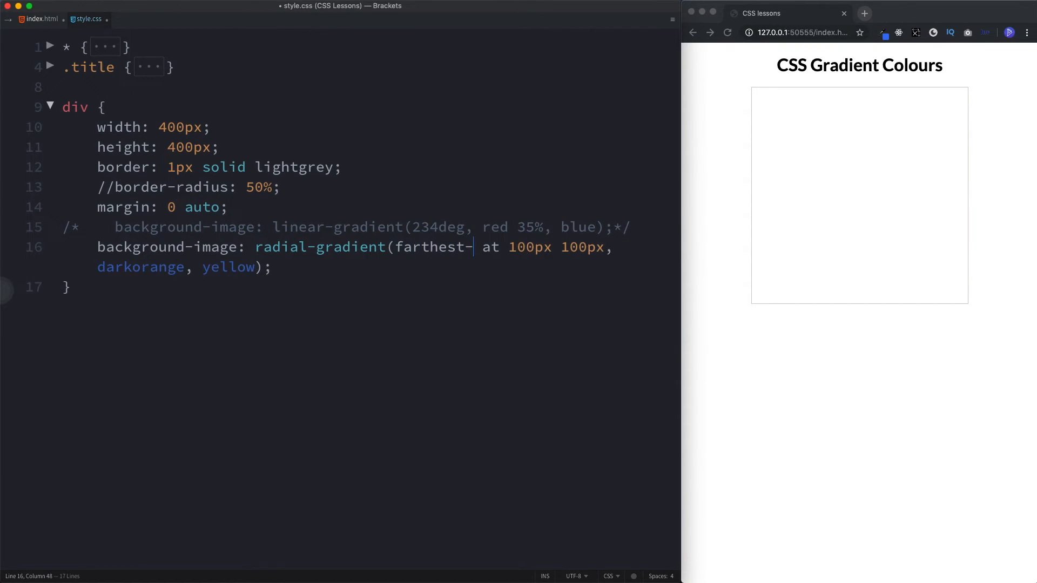
pyautogui.write('side')
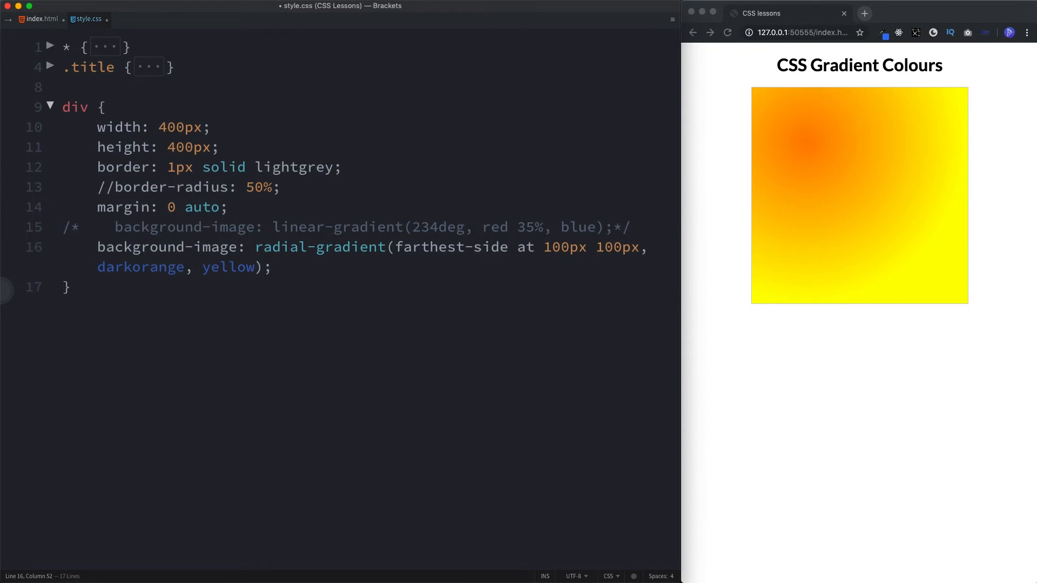
pyautogui.moveTo(804, 148)
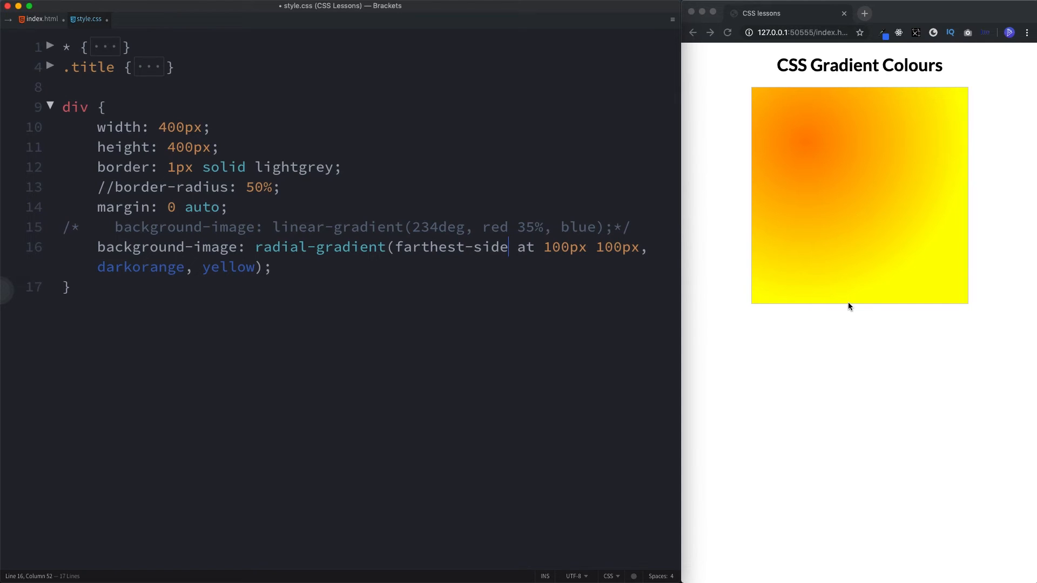
pyautogui.moveTo(884, 116)
pyautogui.write('corner')
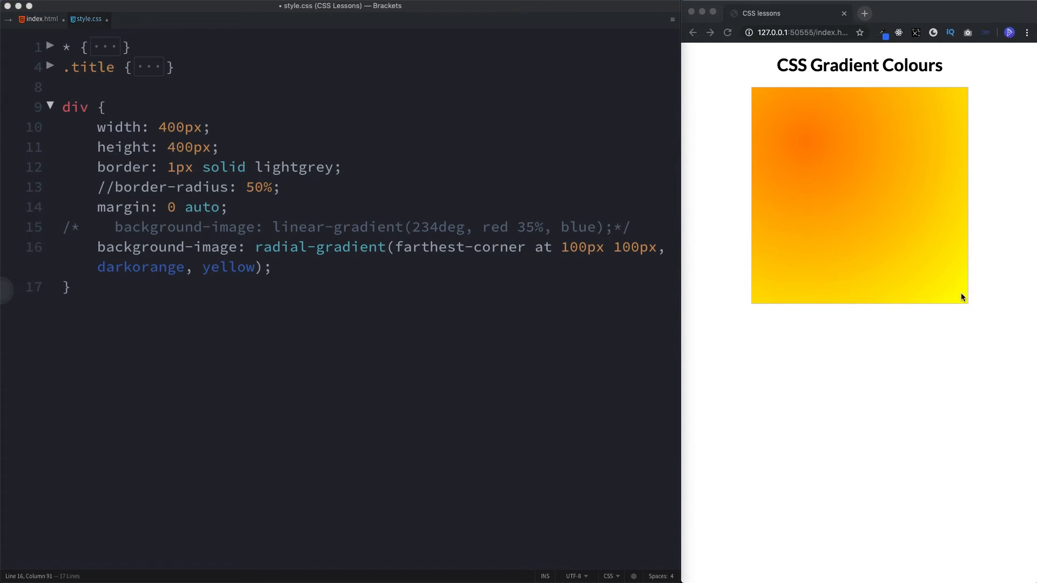
# Make the gradient repeating-radial-gradient with stops 'darkorange 30%, yellow 60%' for concentric rings
pyautogui.click(254, 247)
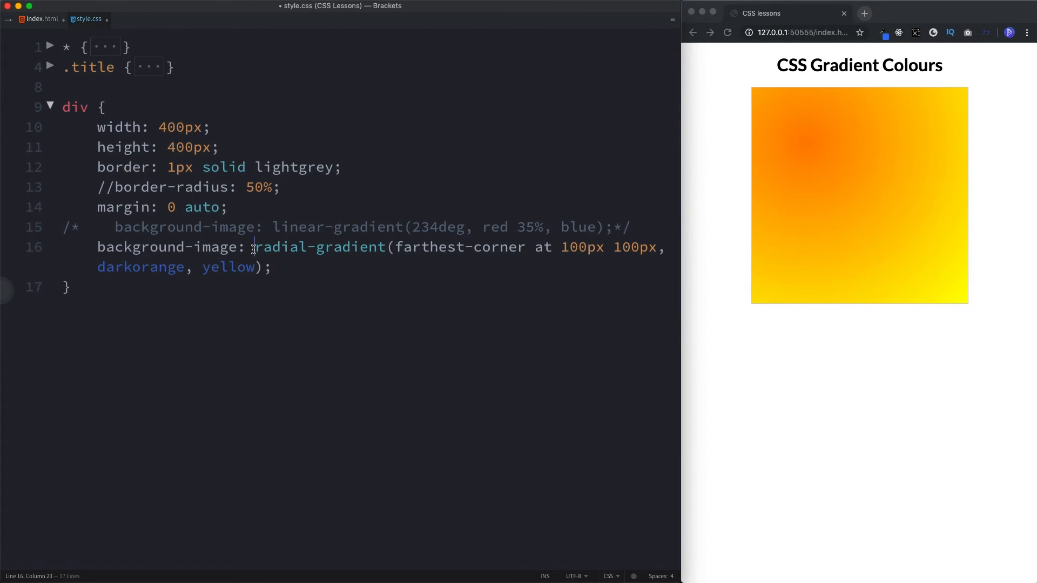
pyautogui.write('repeating-')
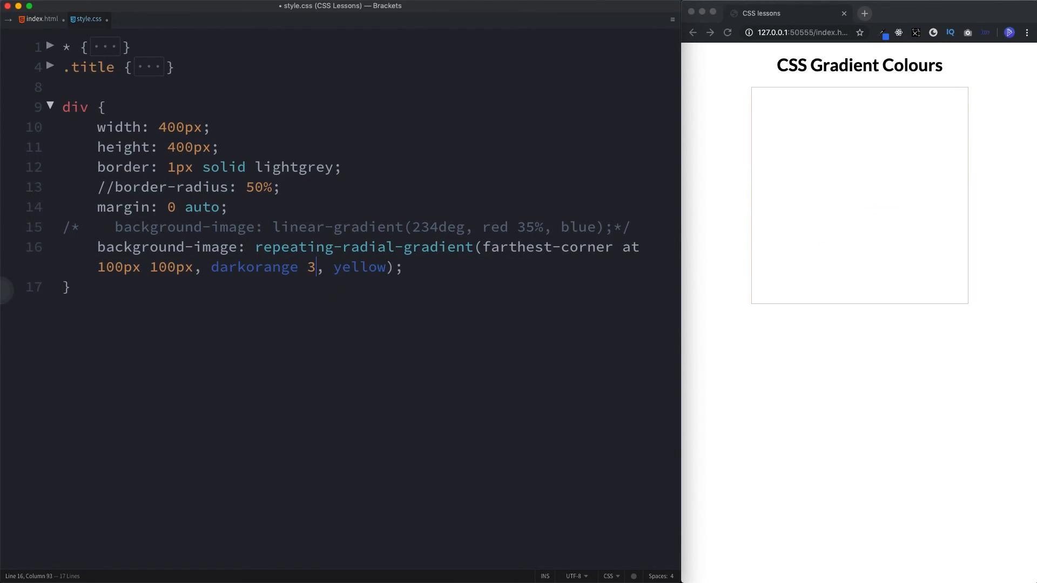
pyautogui.write('0%, yellow 60%')
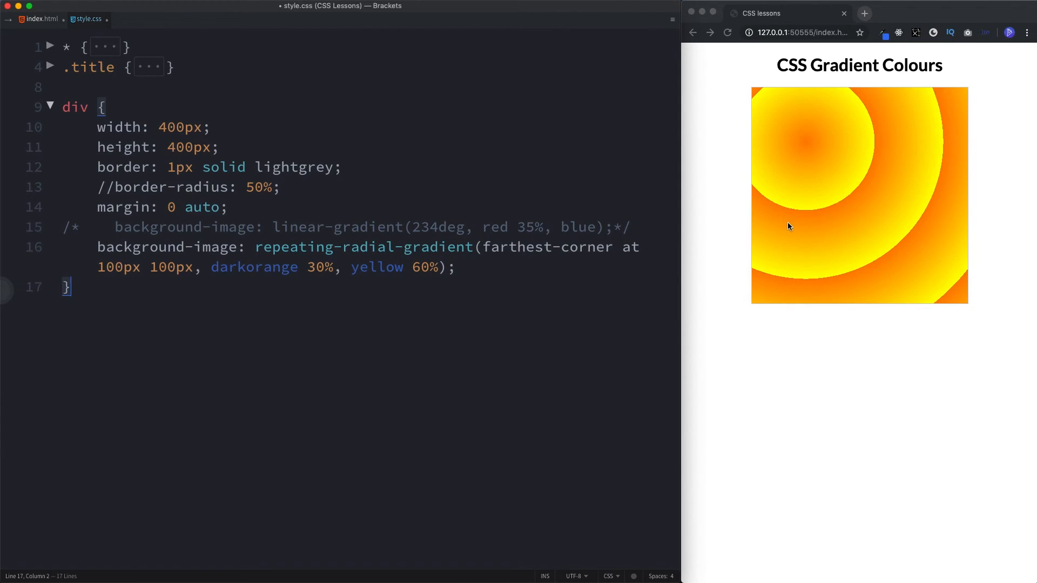
pyautogui.moveTo(1004, 374)
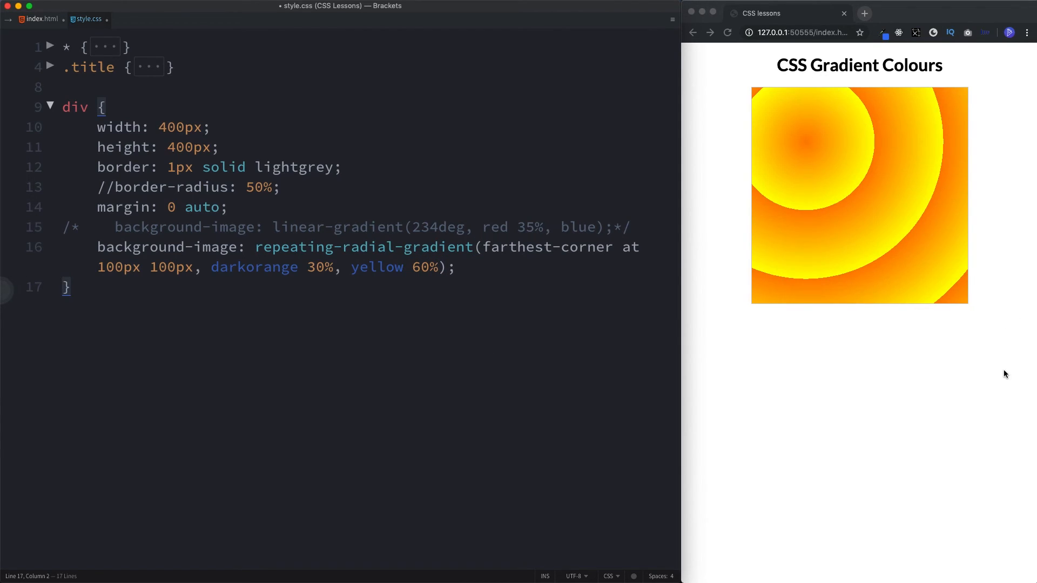
pyautogui.moveTo(864, 386)
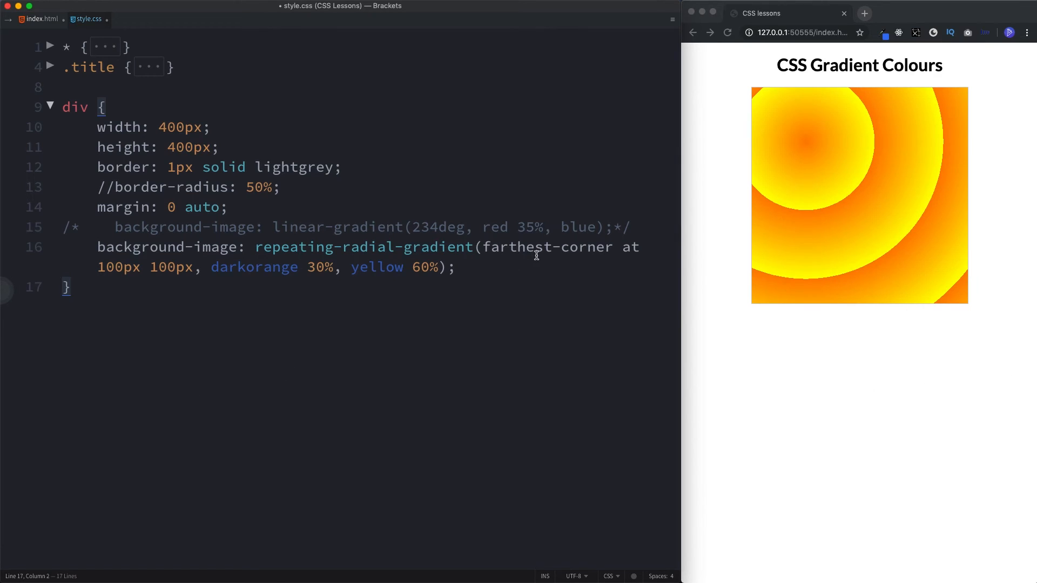
pyautogui.moveTo(539, 304)
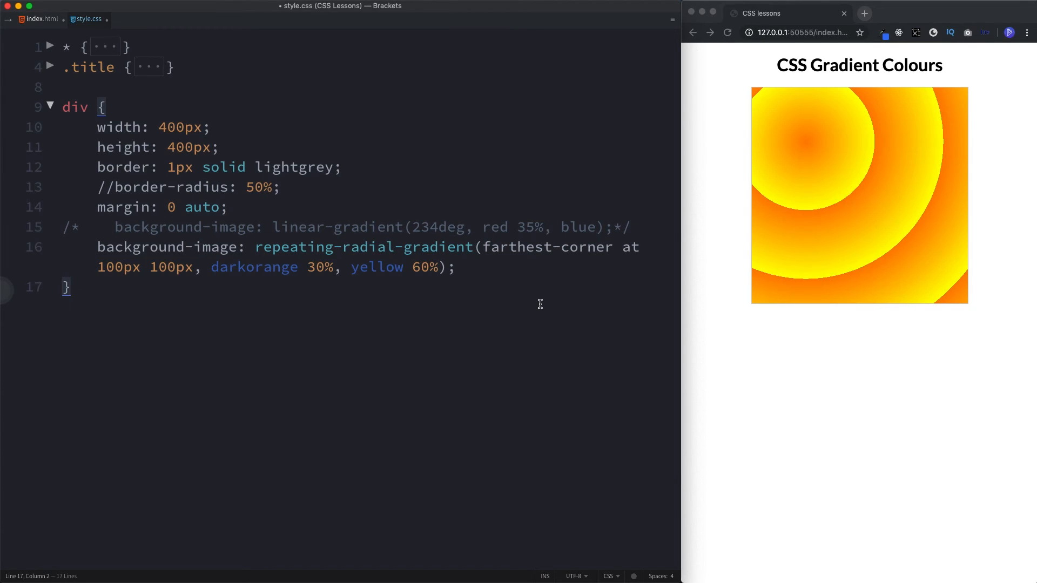
pyautogui.doubleClick(269, 267)
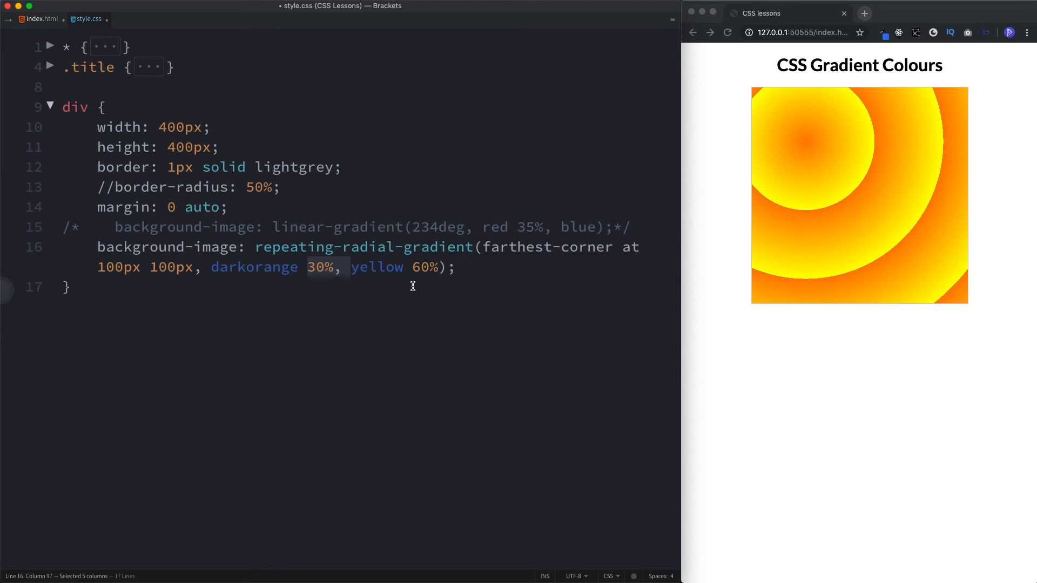
pyautogui.moveTo(427, 236)
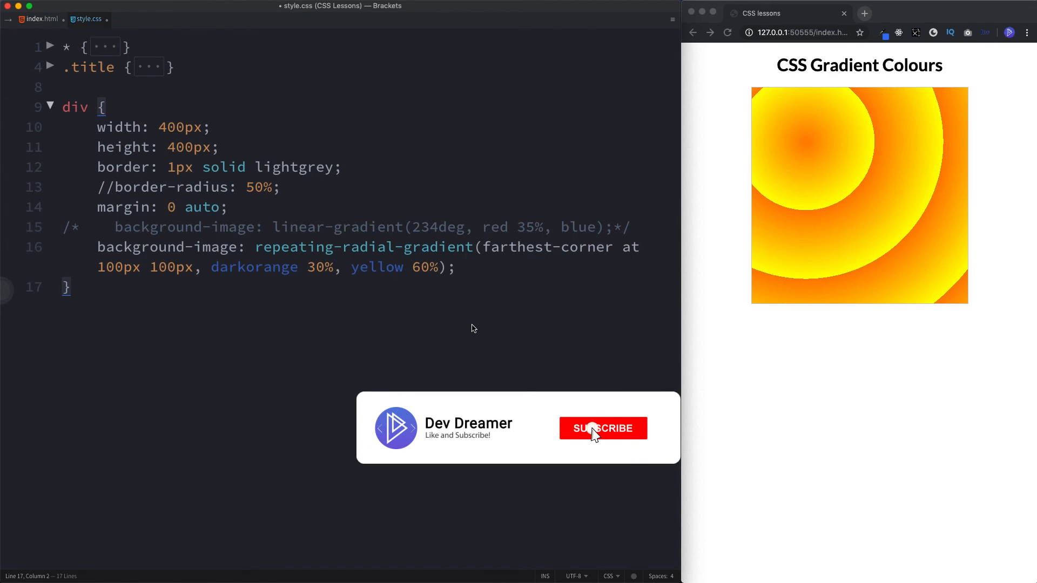
pyautogui.click(602, 428)
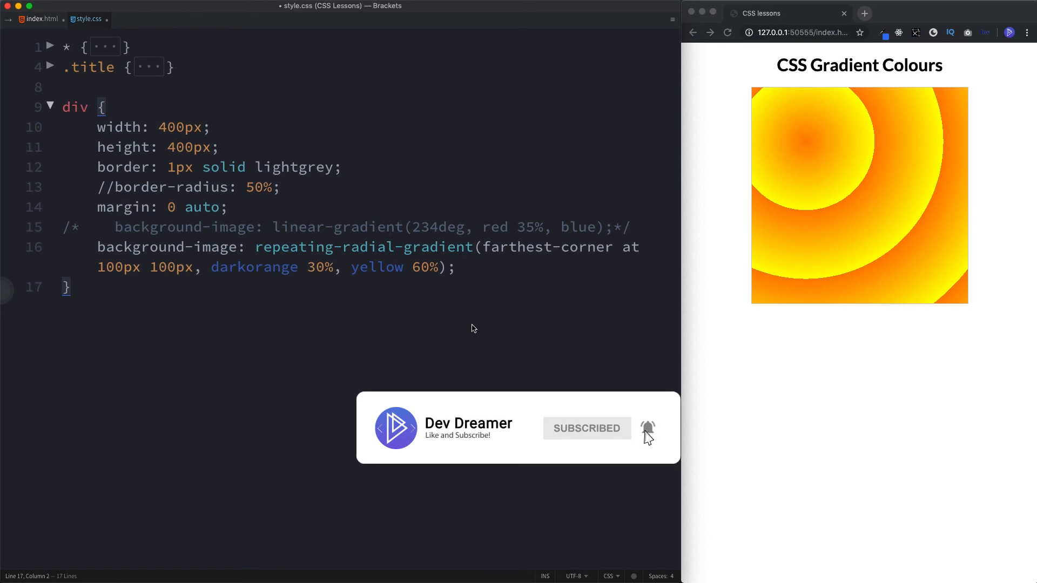